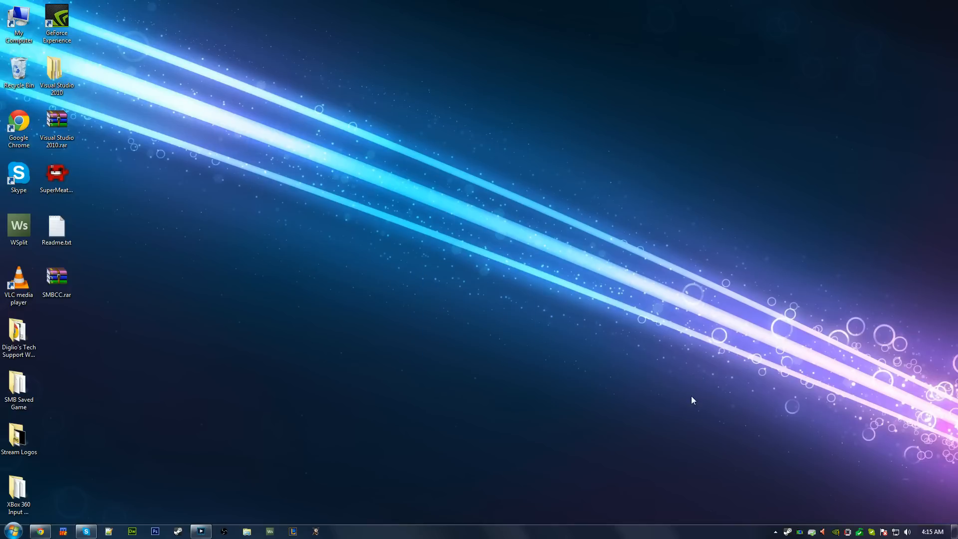
pyautogui.moveTo(410, 380)
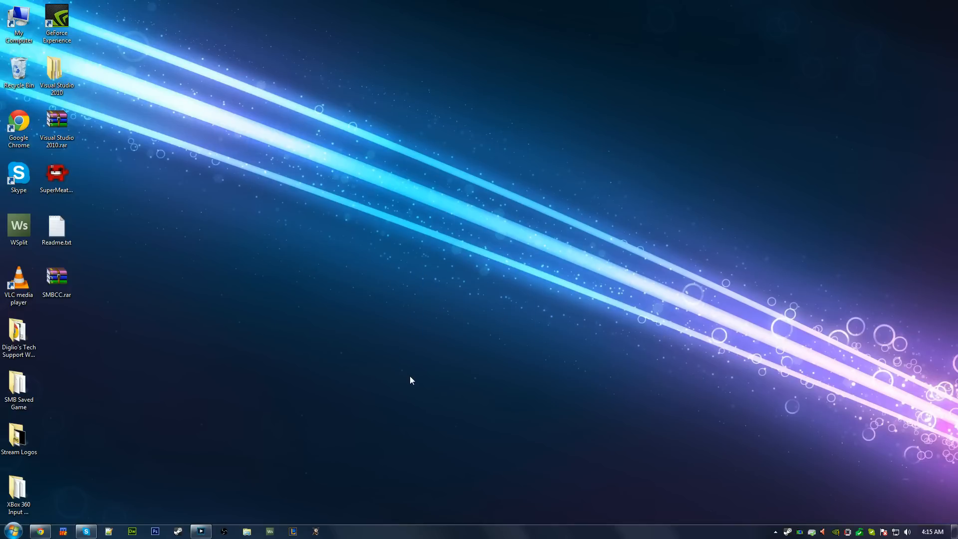
pyautogui.moveTo(432, 293)
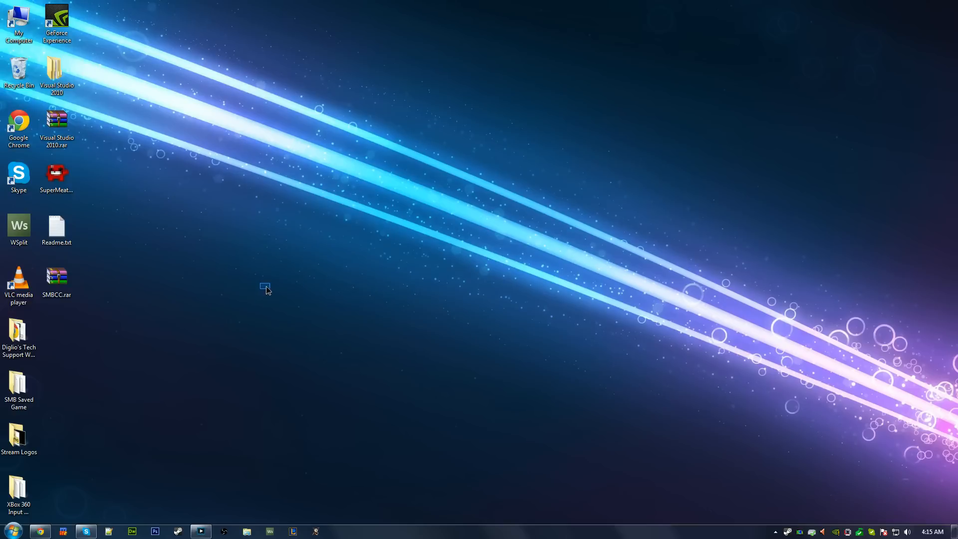
# Launch SuperMeatBoyControlStation.exe to bring up its Delete and Launch window
pyautogui.click(18, 177)
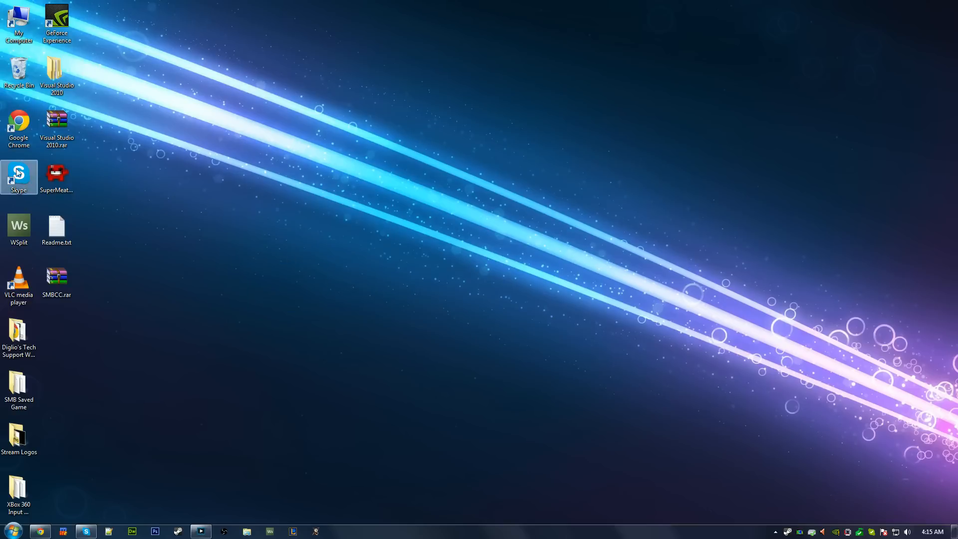
pyautogui.moveTo(681, 381)
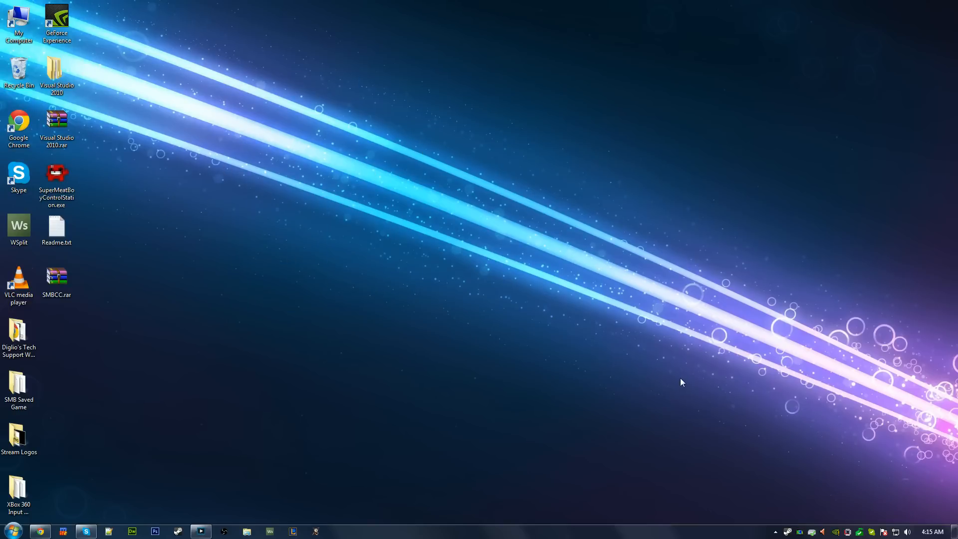
pyautogui.moveTo(718, 523)
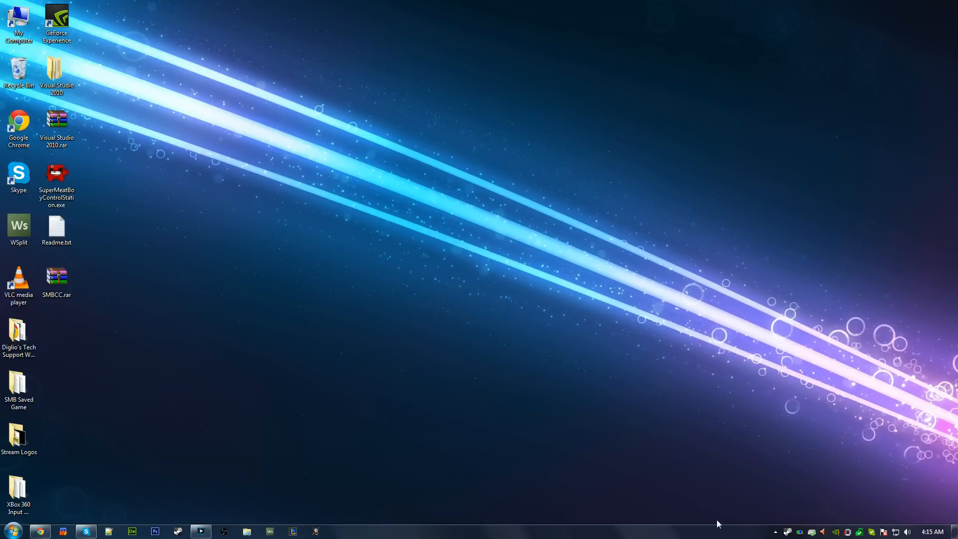
pyautogui.moveTo(300, 448)
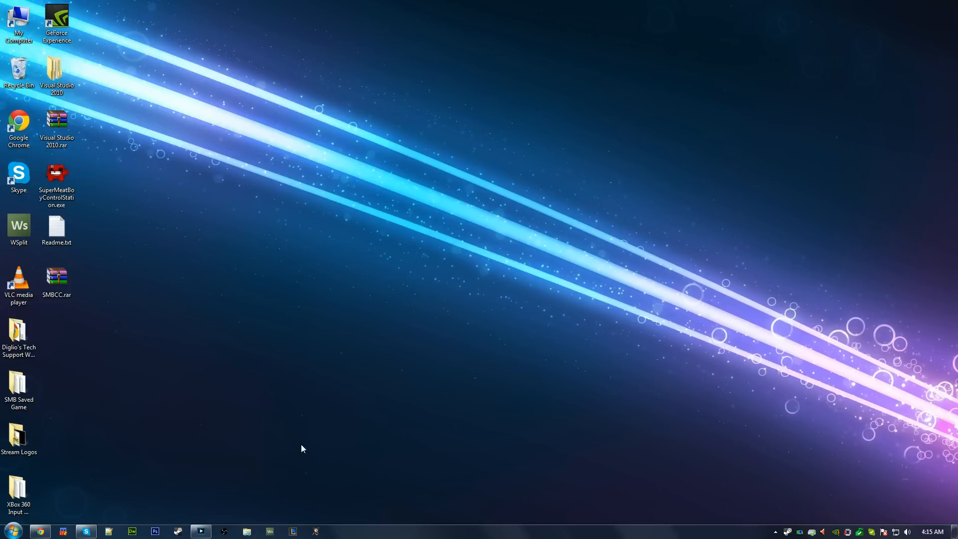
pyautogui.click(56, 183)
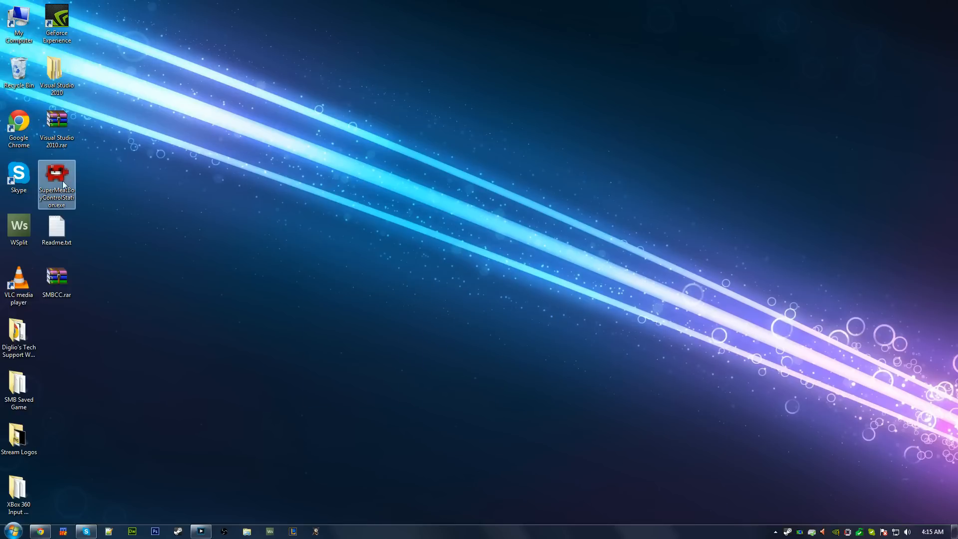
pyautogui.doubleClick(56, 183)
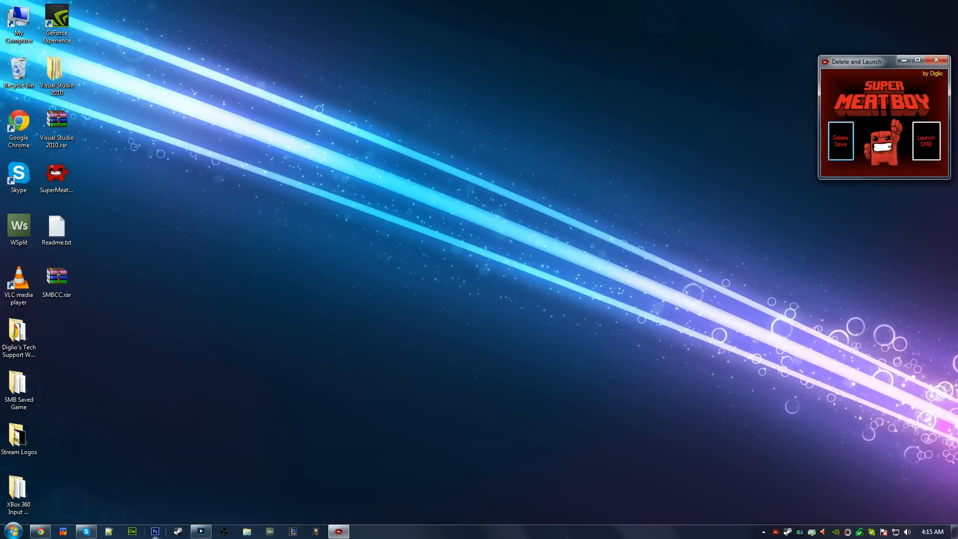
pyautogui.moveTo(155, 531)
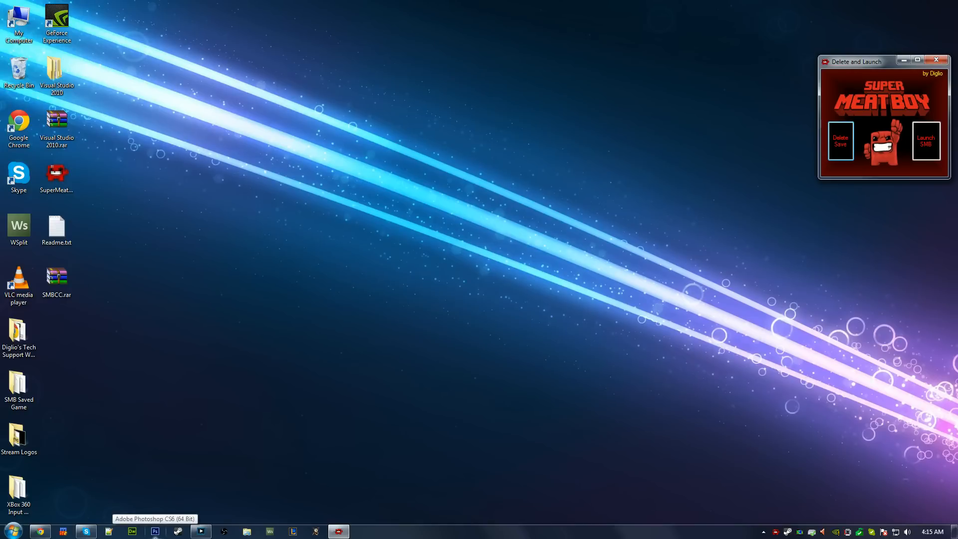
pyautogui.moveTo(800, 528)
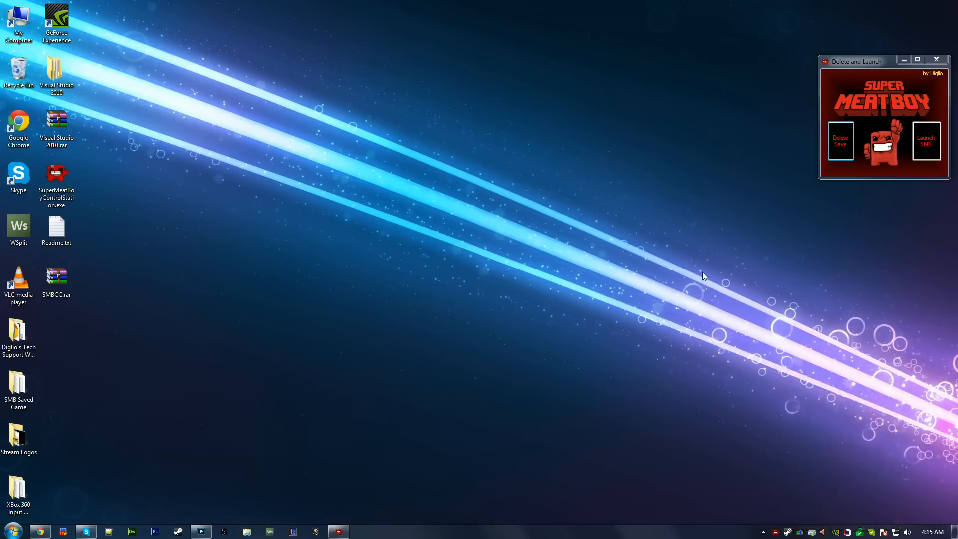
pyautogui.moveTo(876, 111)
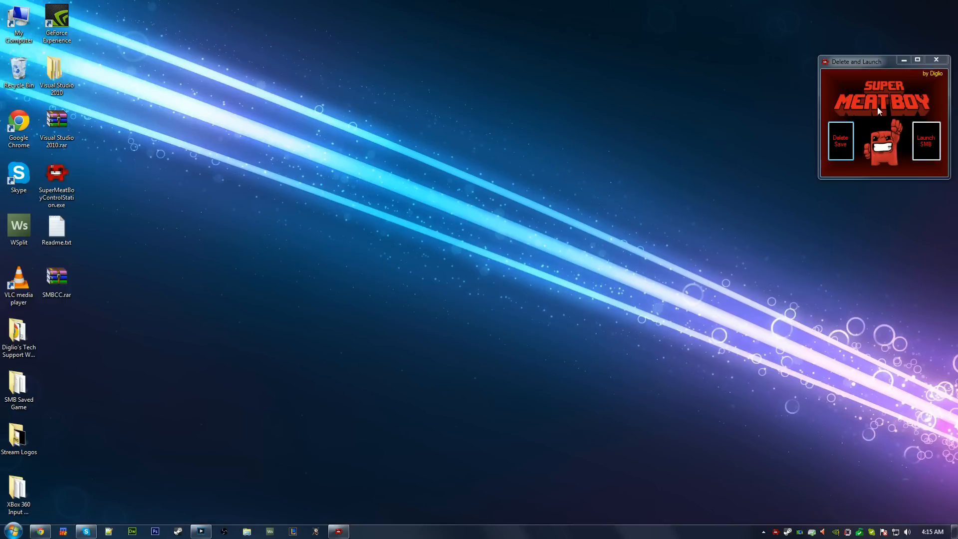
pyautogui.moveTo(529, 429)
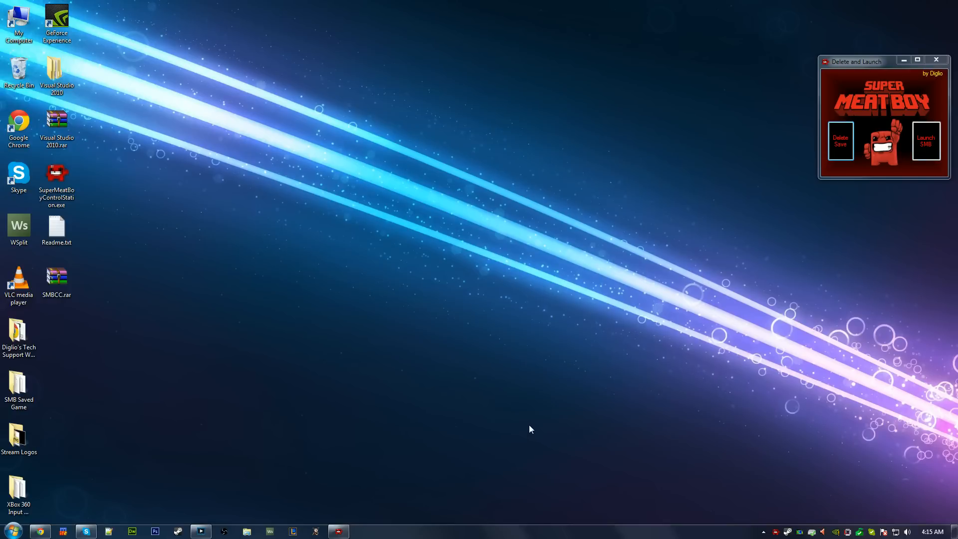
pyautogui.moveTo(504, 426)
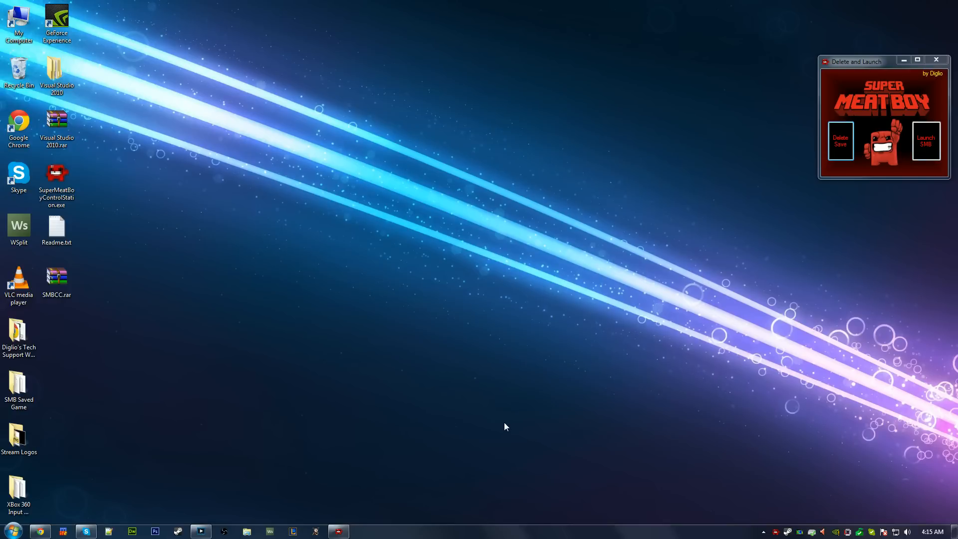
pyautogui.moveTo(482, 409)
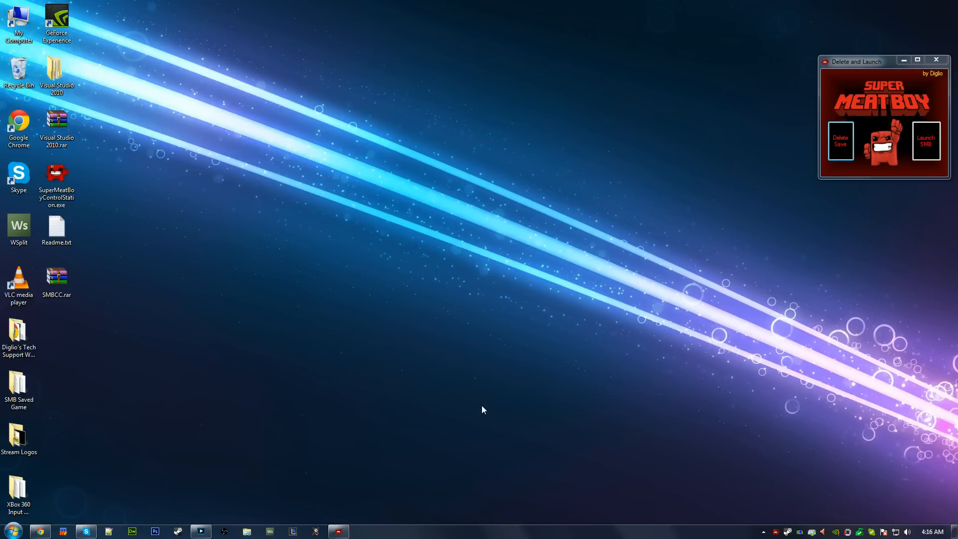
pyautogui.moveTo(281, 516)
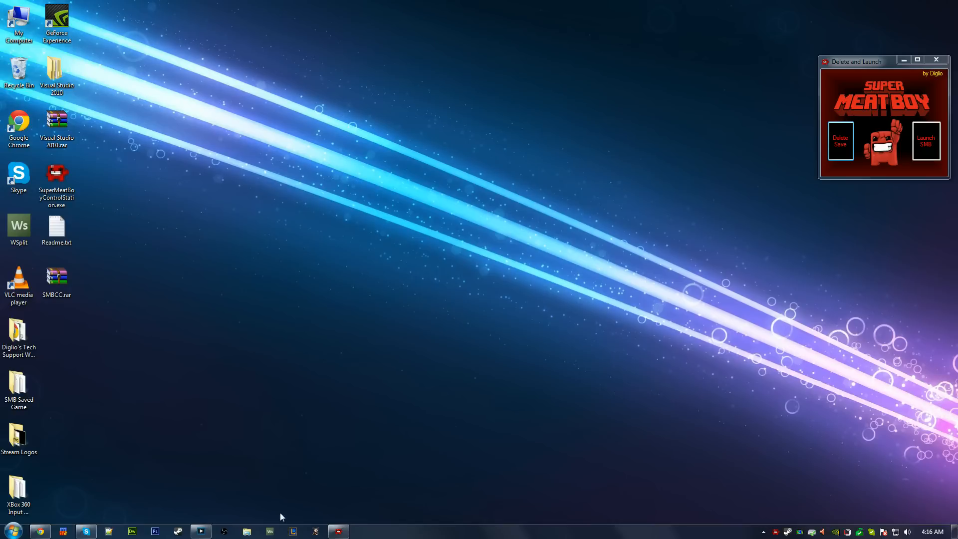
pyautogui.moveTo(840, 144)
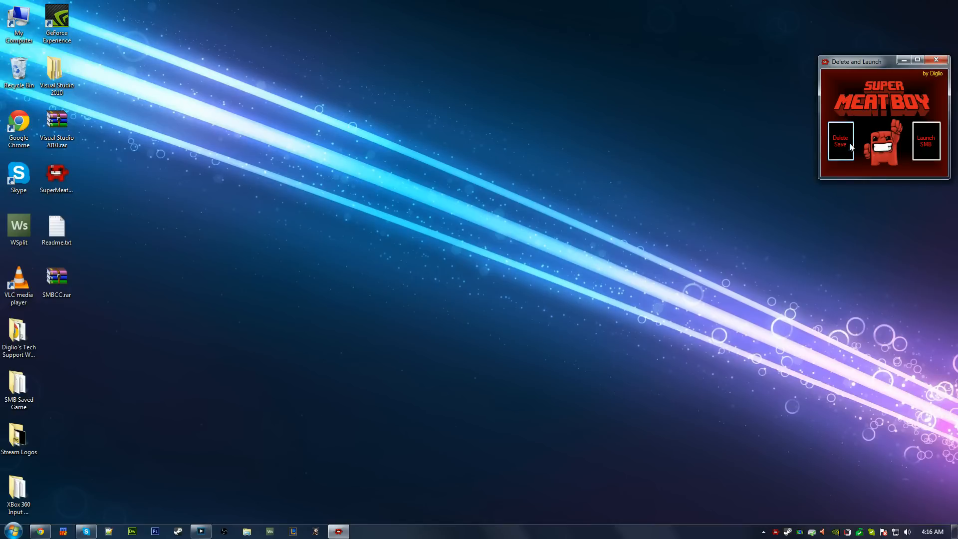
# Open the UserData folder from Explorer's taskbar jump list, showing its 10 save files
pyautogui.rightClick(246, 530)
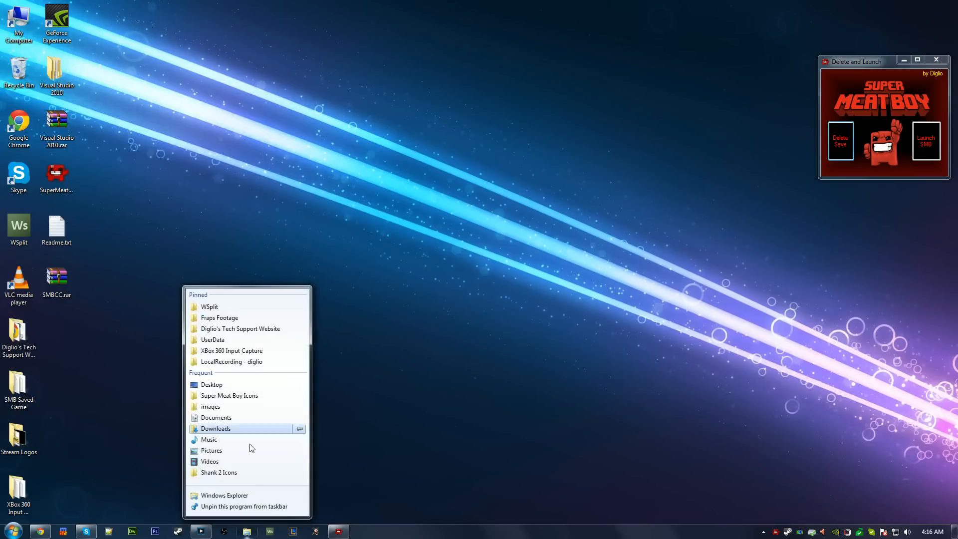
pyautogui.click(213, 340)
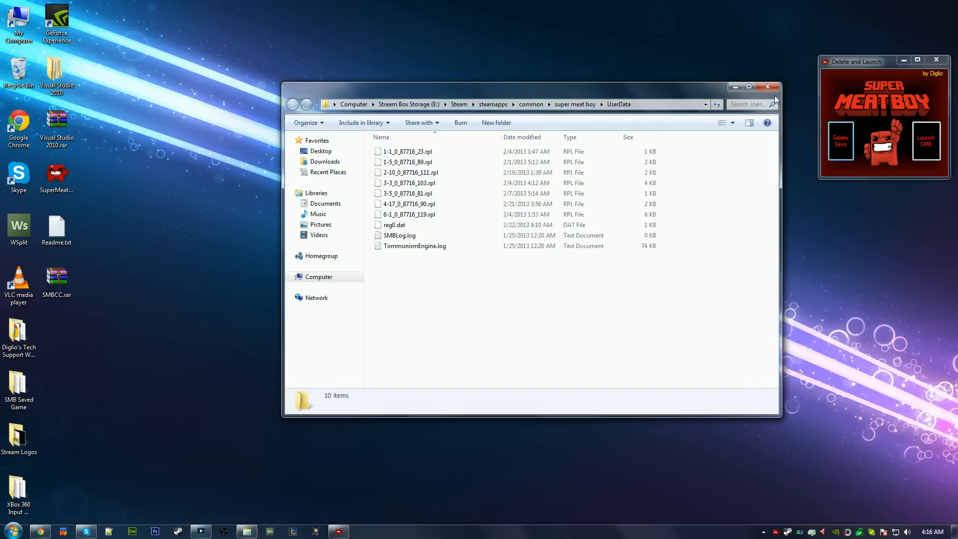
pyautogui.rightClick(246, 531)
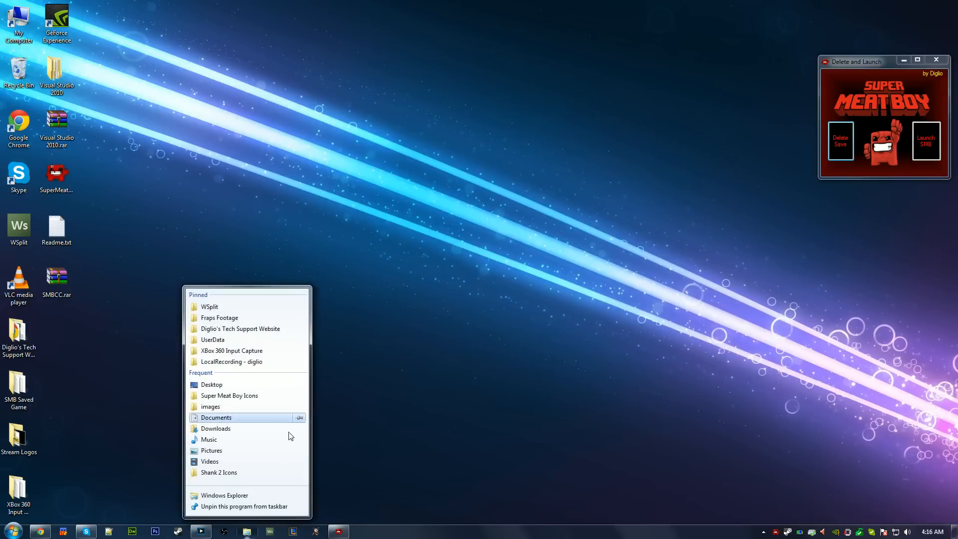
pyautogui.click(212, 339)
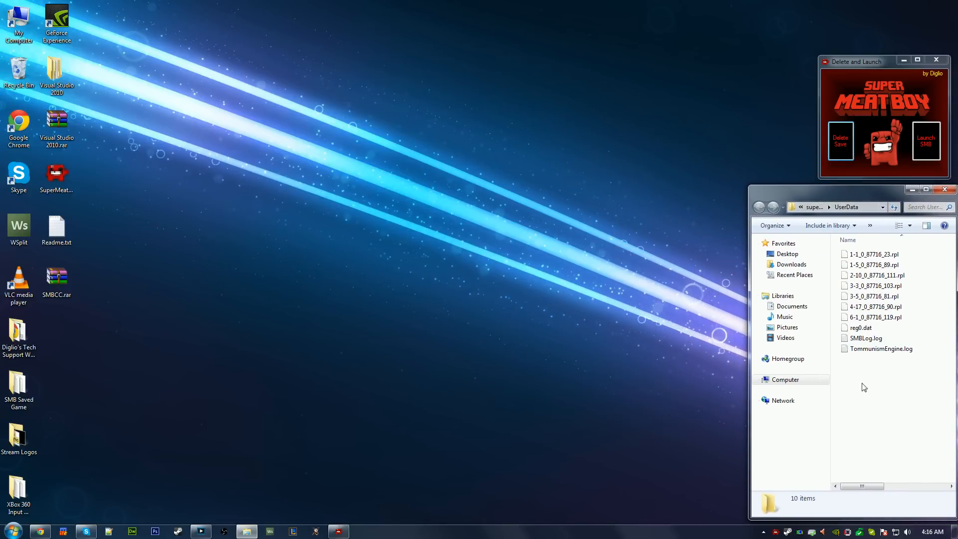
pyautogui.moveTo(840, 139)
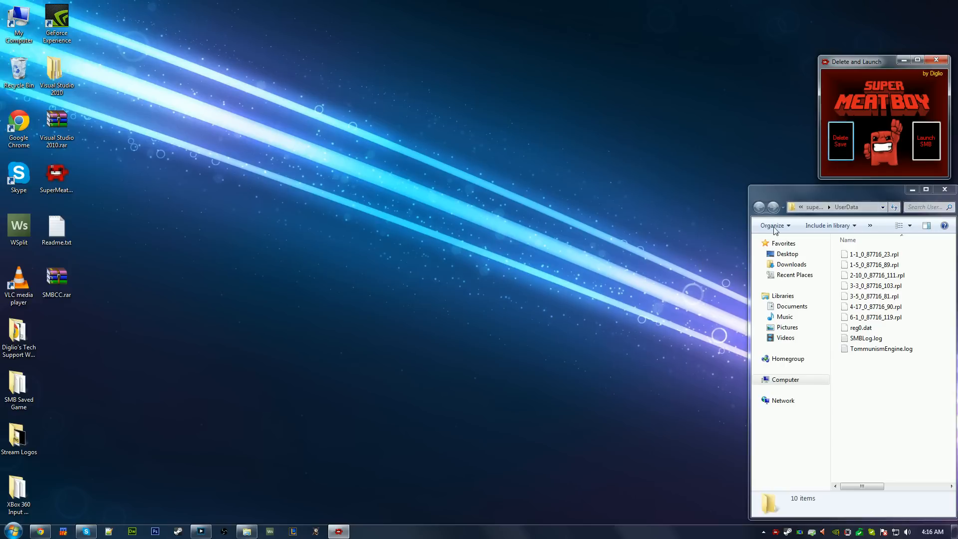
# Launch Super Meat Boy with Launch SMB, then exit the game
pyautogui.click(924, 142)
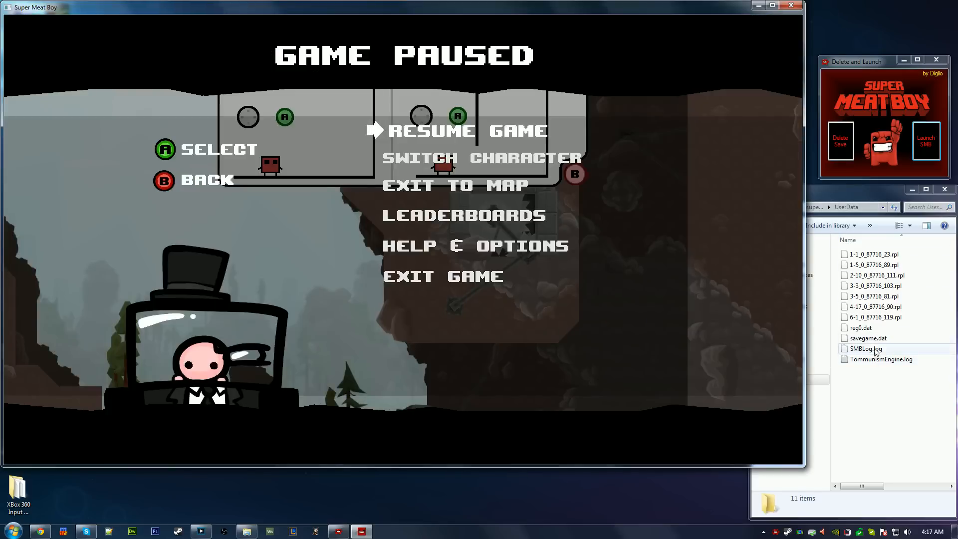
pyautogui.click(868, 338)
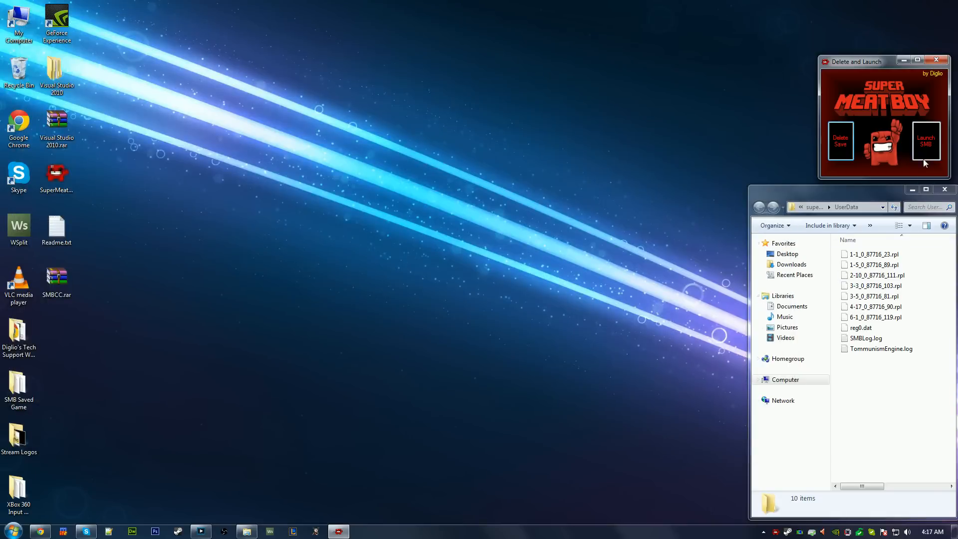
# Relaunch Super Meat Boy and move Meat Boy left to level 1-1 Hello World
pyautogui.click(924, 141)
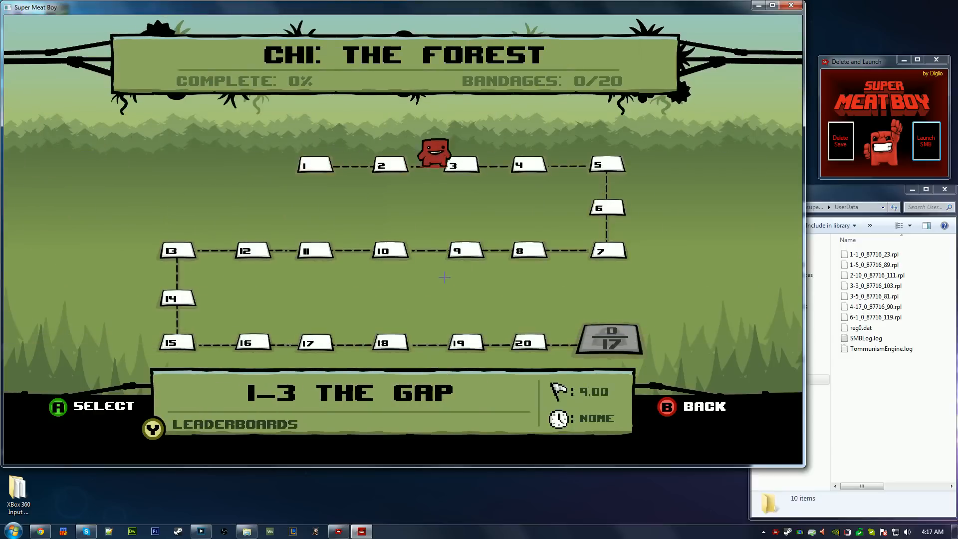
pyautogui.press('Left')
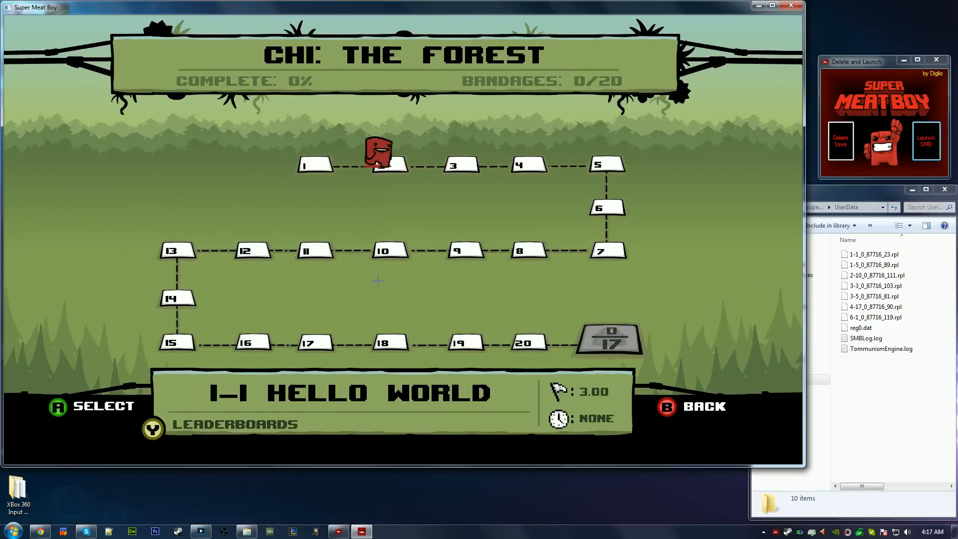
pyautogui.press('Left')
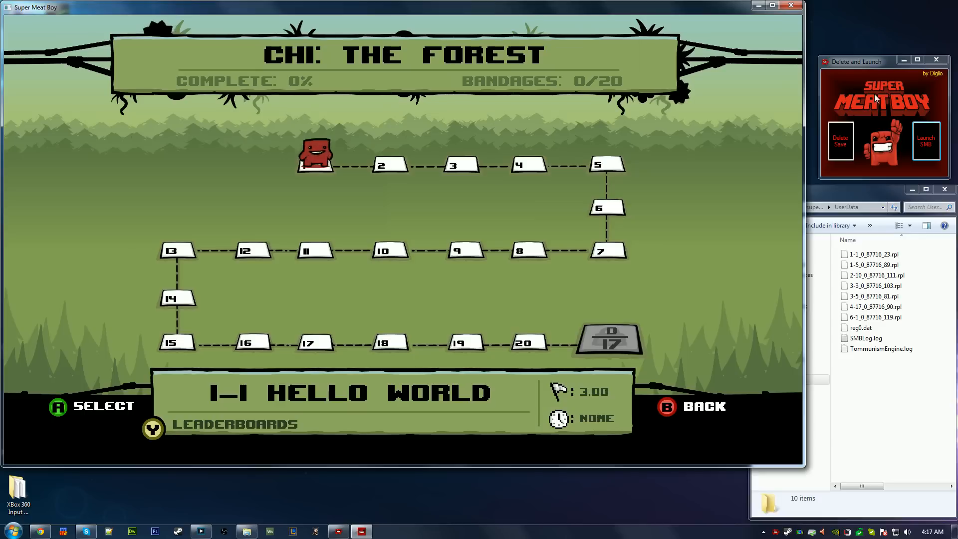
pyautogui.moveTo(841, 151)
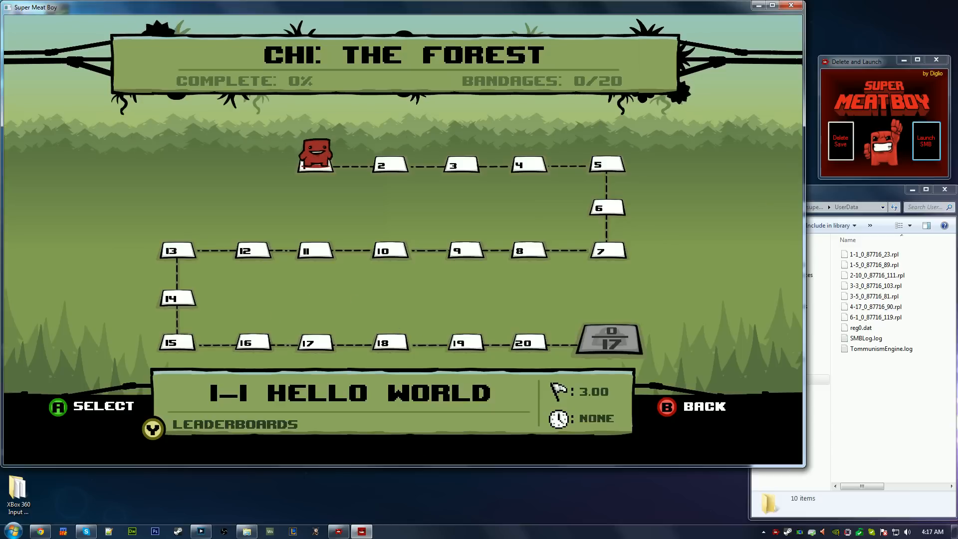
pyautogui.moveTo(476, 480)
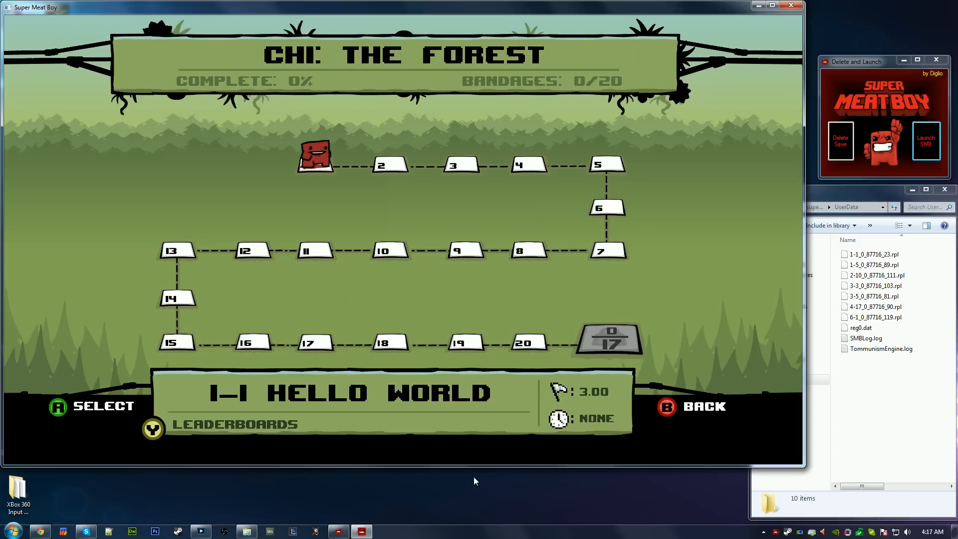
pyautogui.moveTo(463, 441)
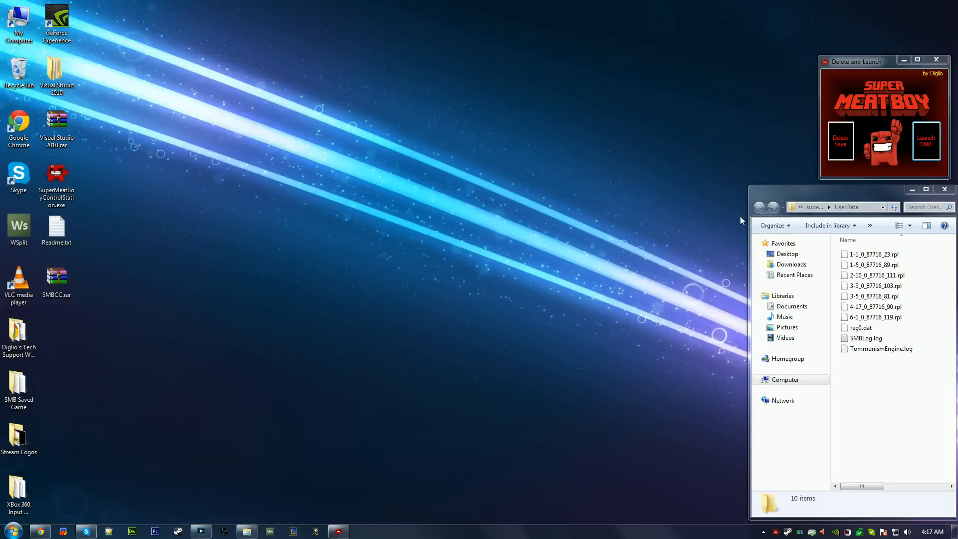
pyautogui.moveTo(815, 112)
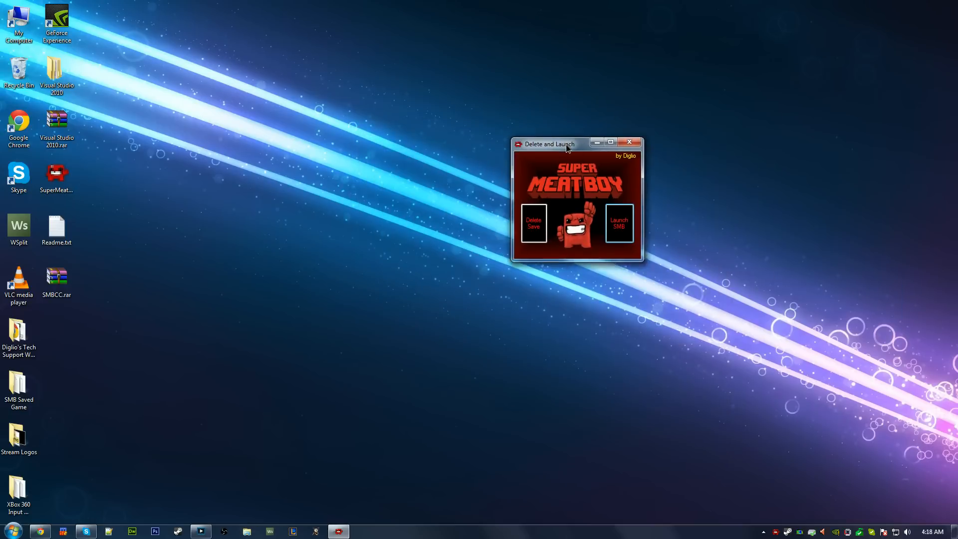
# Drag the Delete and Launch window toward the screen centre
pyautogui.moveTo(549, 144); pyautogui.dragTo(618, 117)
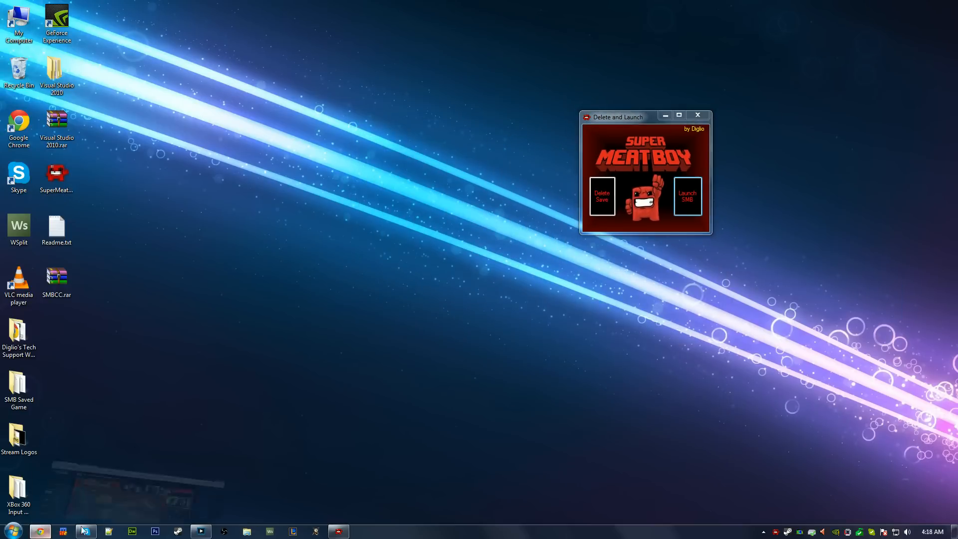
# Go to the sendspace SMBCC.rar download page via the browser bookmark
pyautogui.click(39, 530)
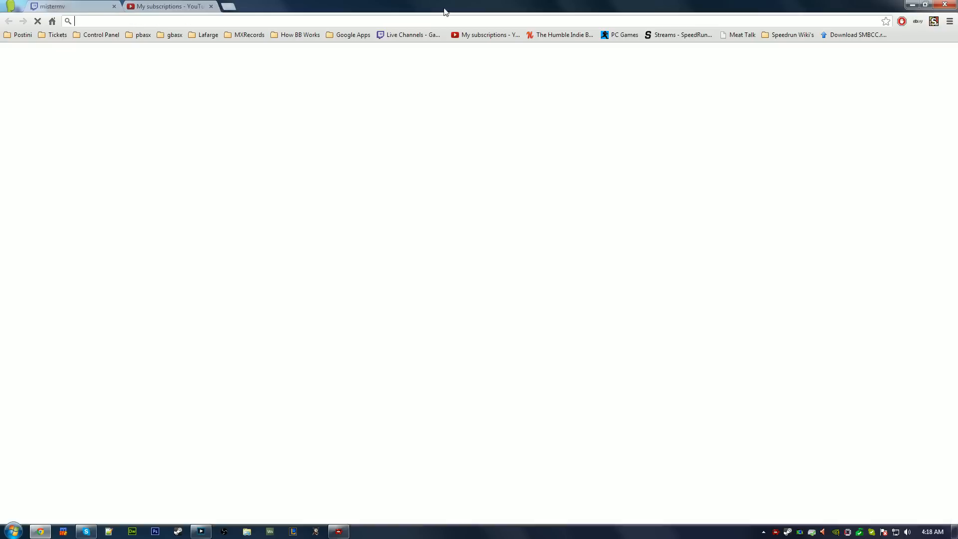
pyautogui.click(855, 35)
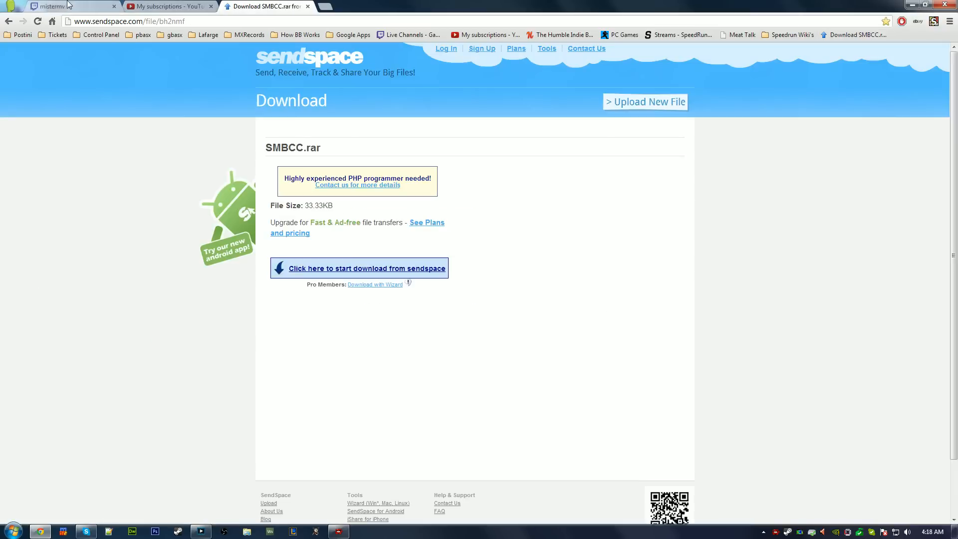
pyautogui.moveTo(247, 212)
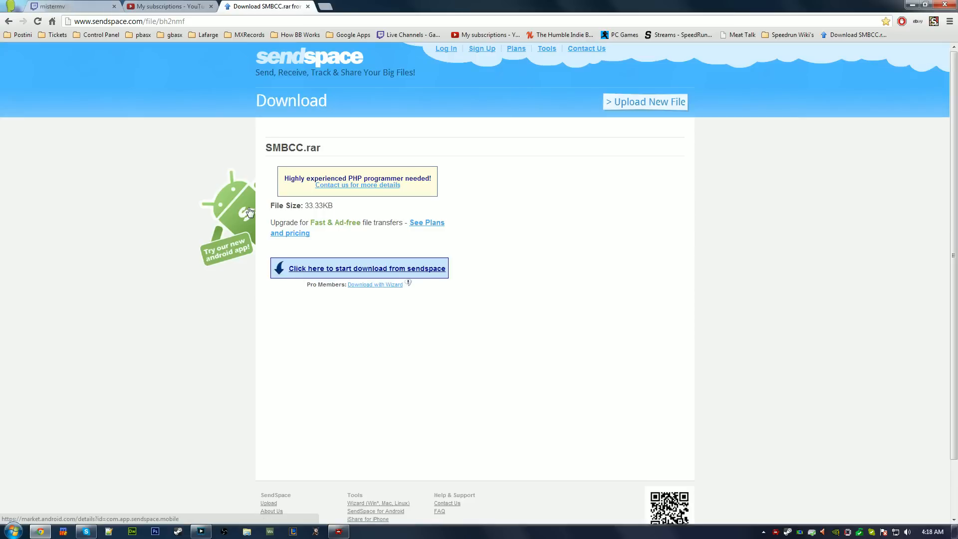
pyautogui.moveTo(212, 31)
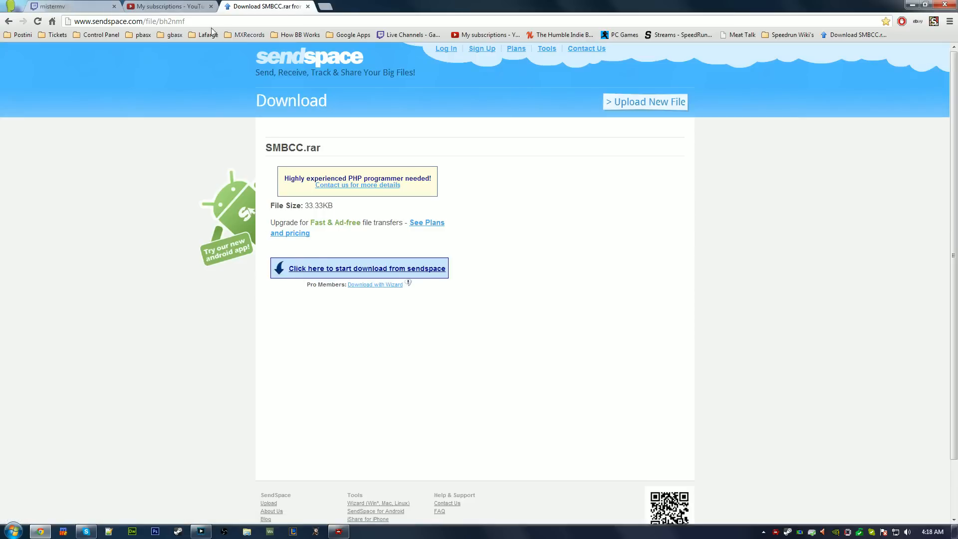
pyautogui.moveTo(329, 130)
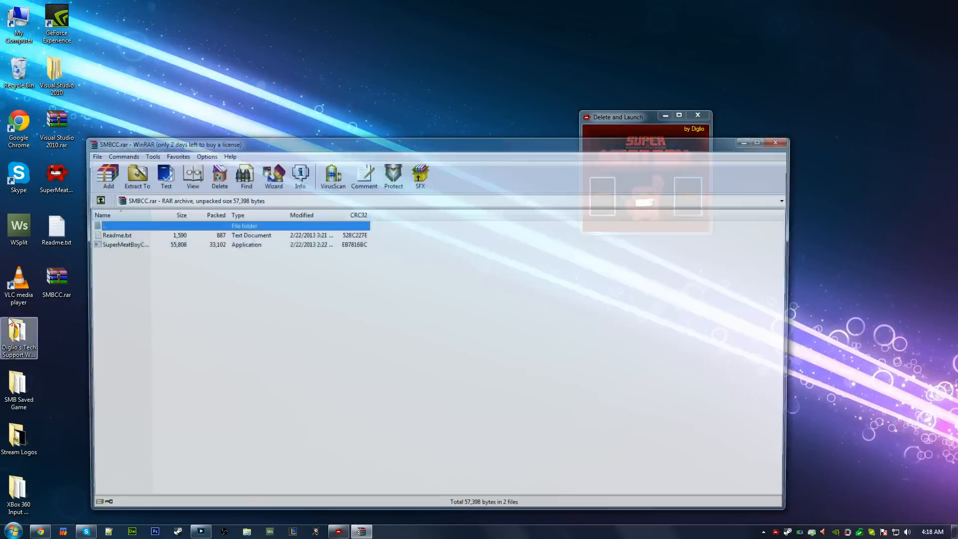
# Browse SMBCC.rar's Readme.txt and application in WinRAR, then close WinRAR and Delete and Launch
pyautogui.click(118, 244)
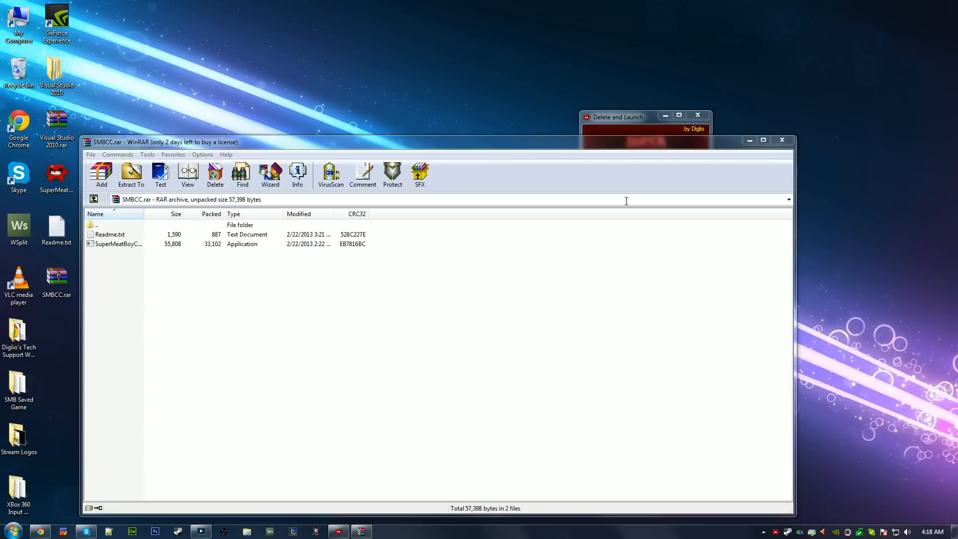
pyautogui.moveTo(145, 256)
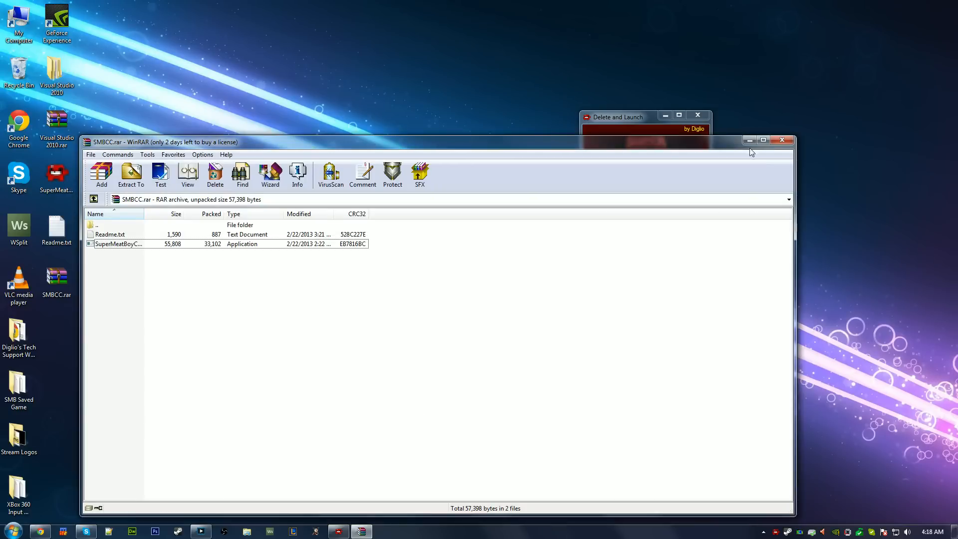
pyautogui.click(781, 140)
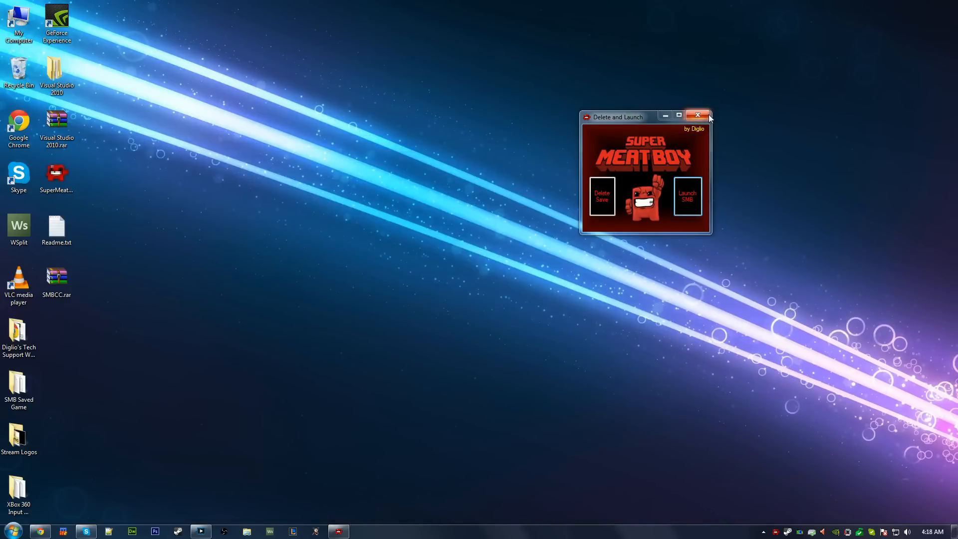
pyautogui.click(696, 116)
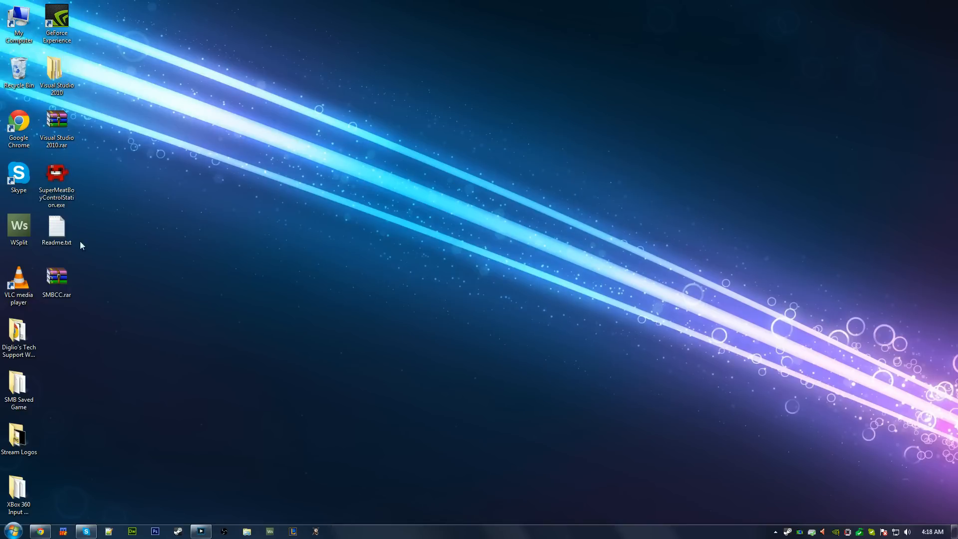
# Open Readme.txt in Notepad to read the D: drive letter notes
pyautogui.doubleClick(55, 226)
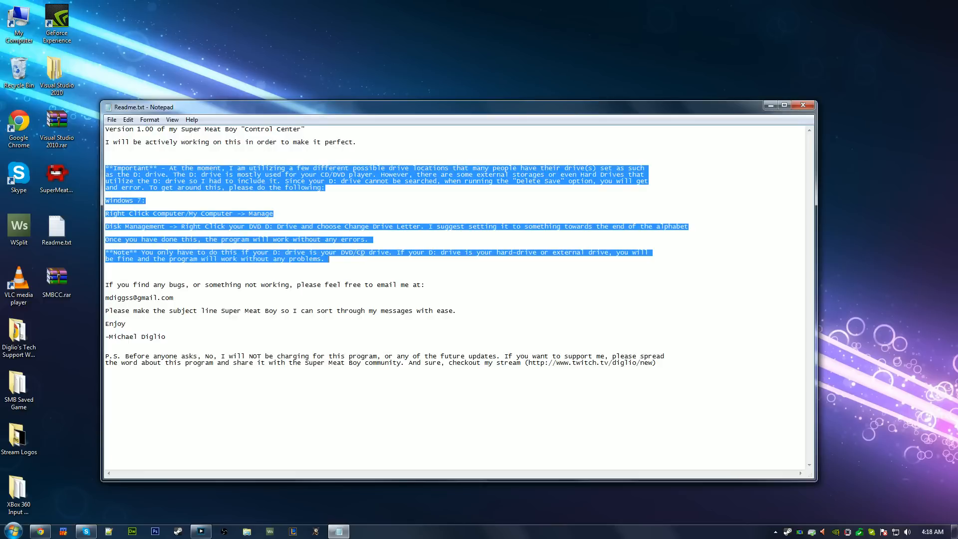
pyautogui.moveTo(360, 259)
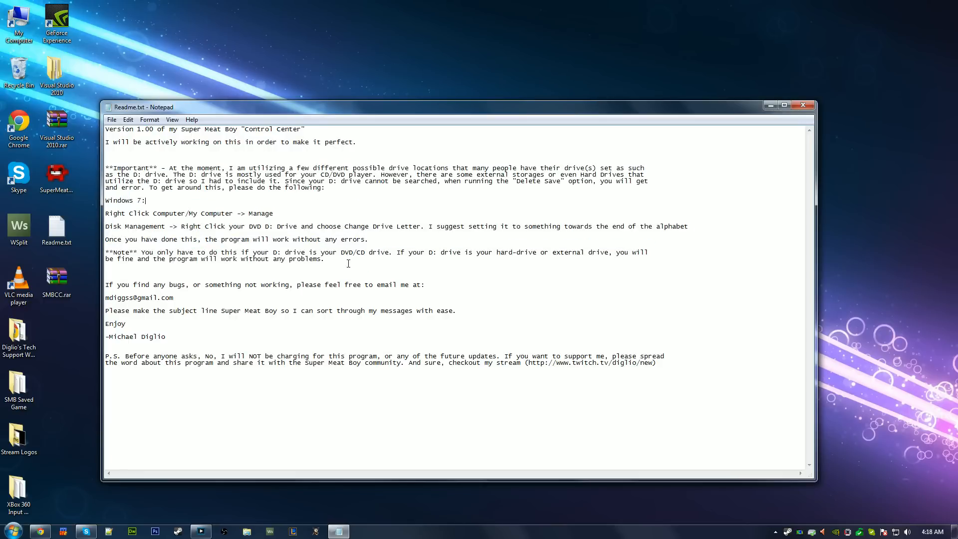
pyautogui.click(11, 529)
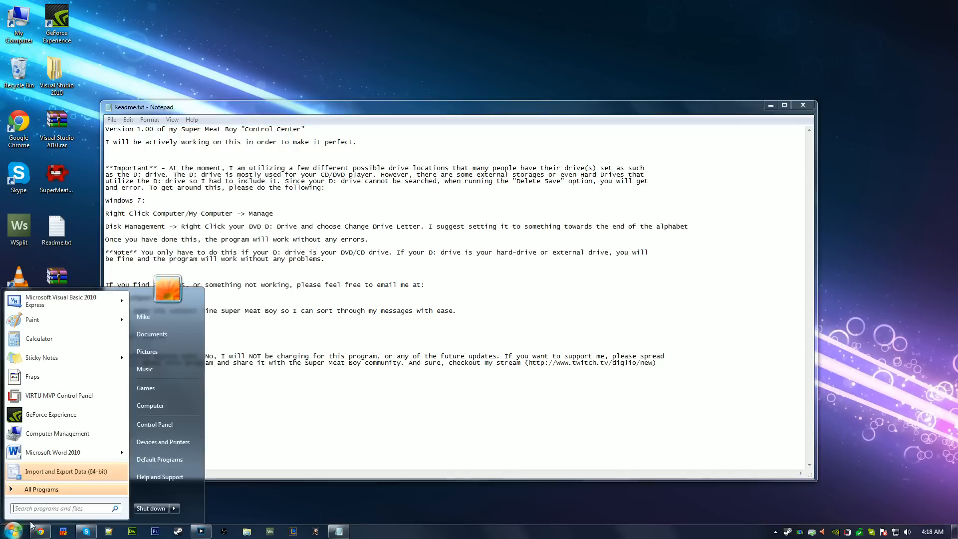
# Open the Computer window and inspect the drives, including DVD RW Drive (V:)
pyautogui.click(149, 405)
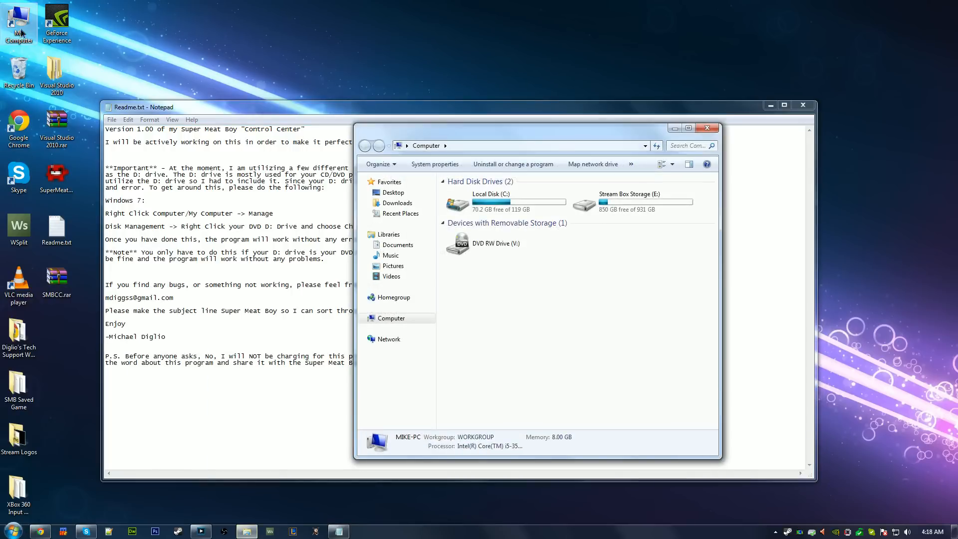
pyautogui.rightClick(151, 405)
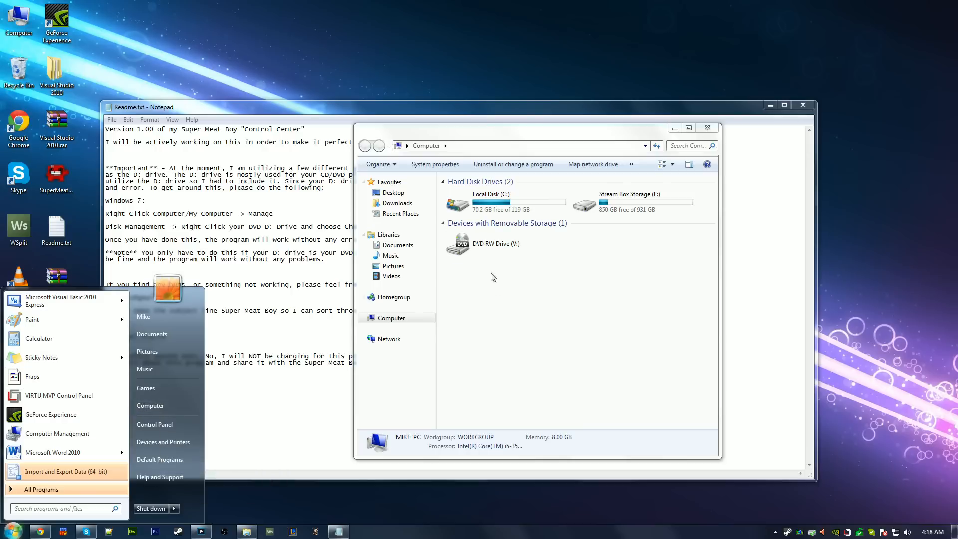
pyautogui.click(495, 243)
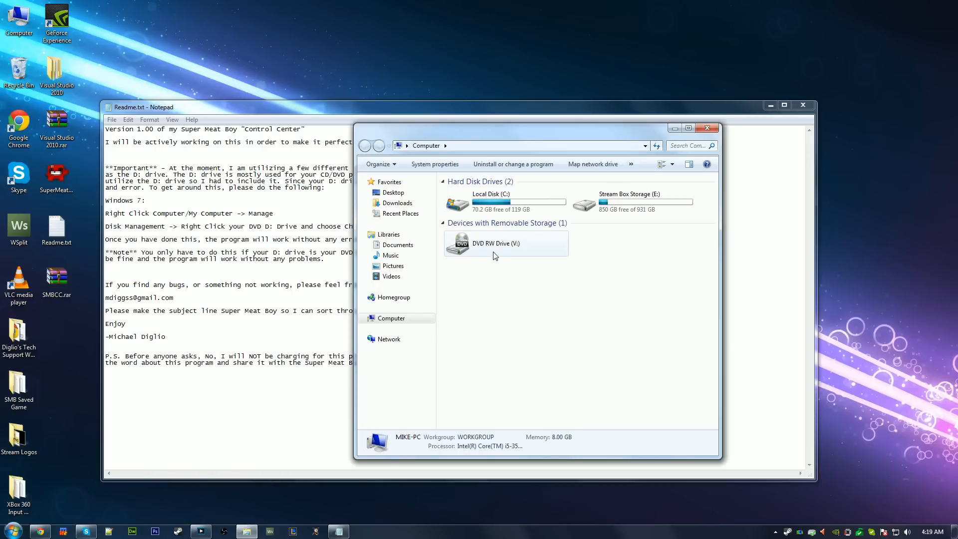
pyautogui.moveTo(517, 251)
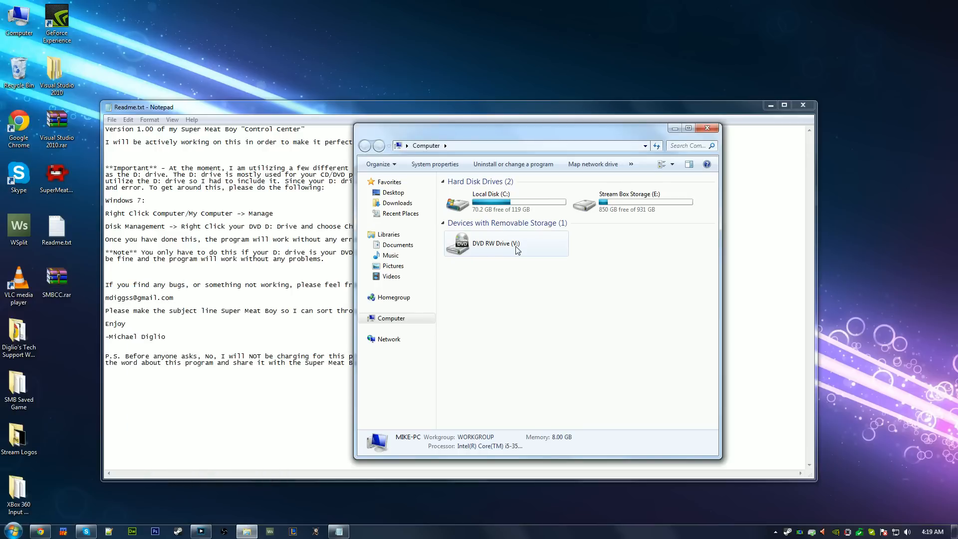
pyautogui.moveTo(515, 252)
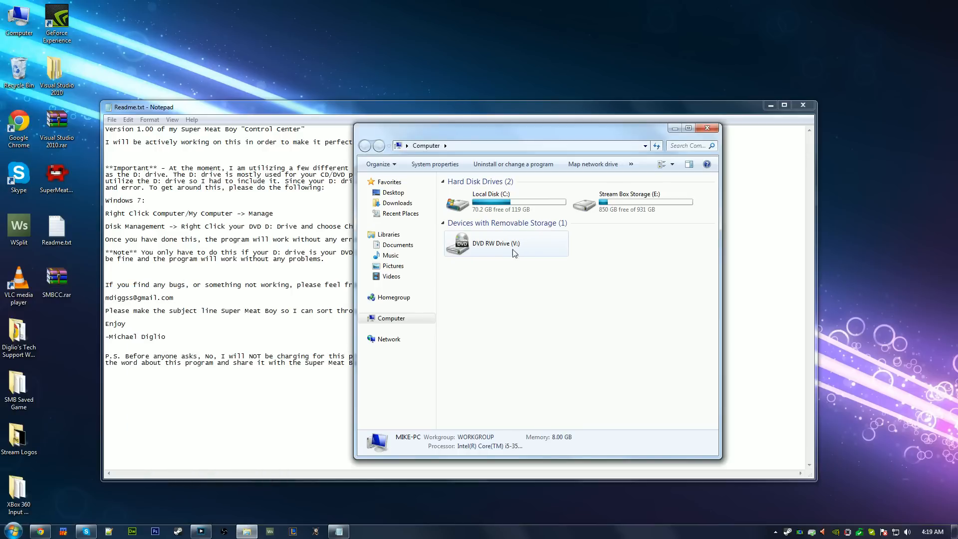
pyautogui.moveTo(500, 254)
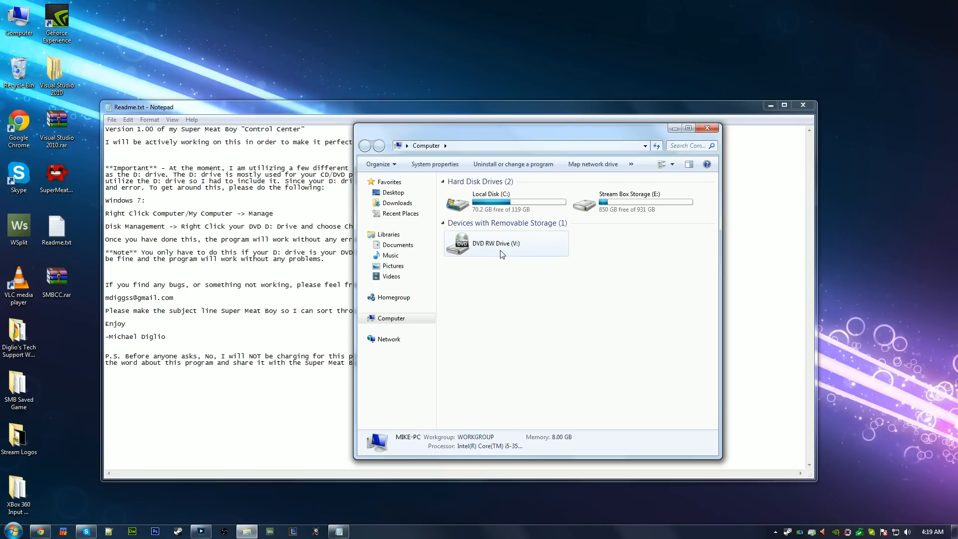
pyautogui.moveTo(523, 251)
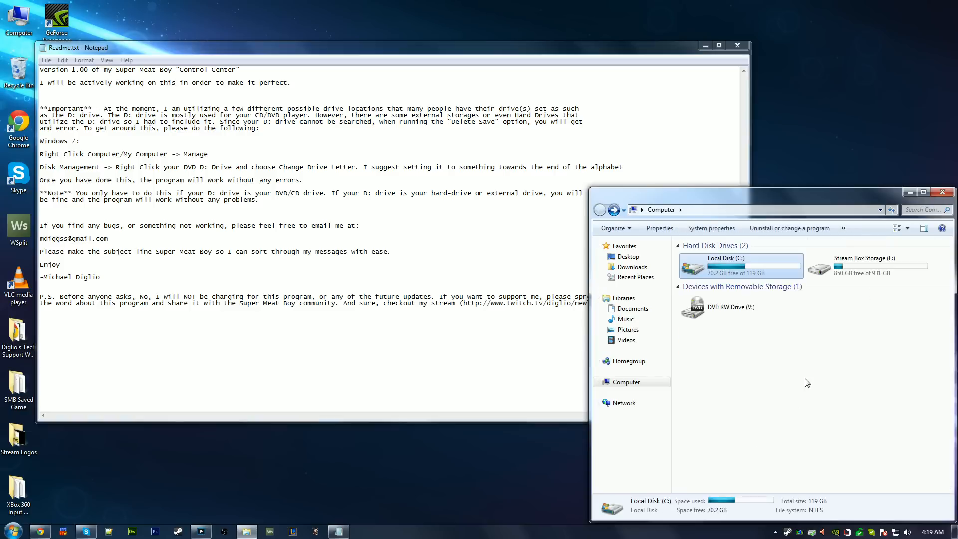
pyautogui.click(863, 266)
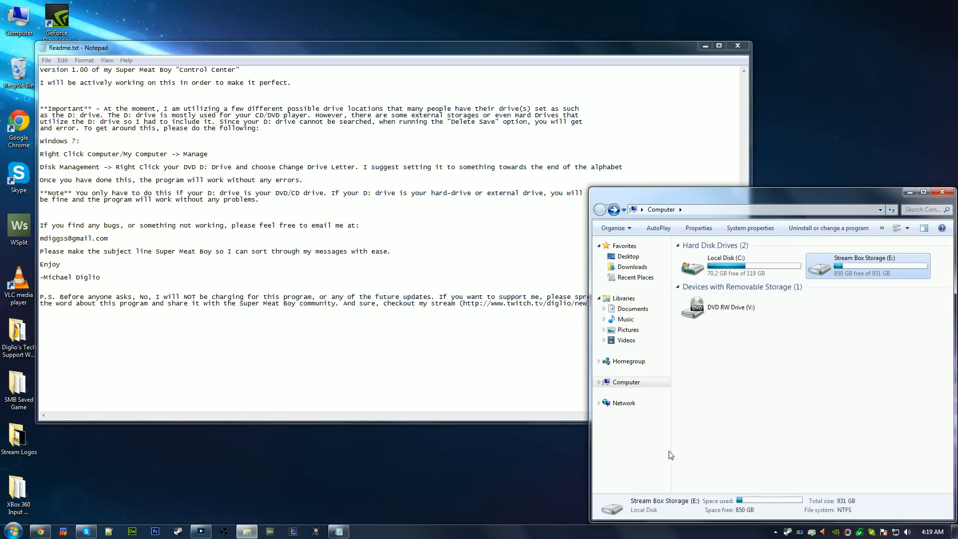
pyautogui.click(753, 343)
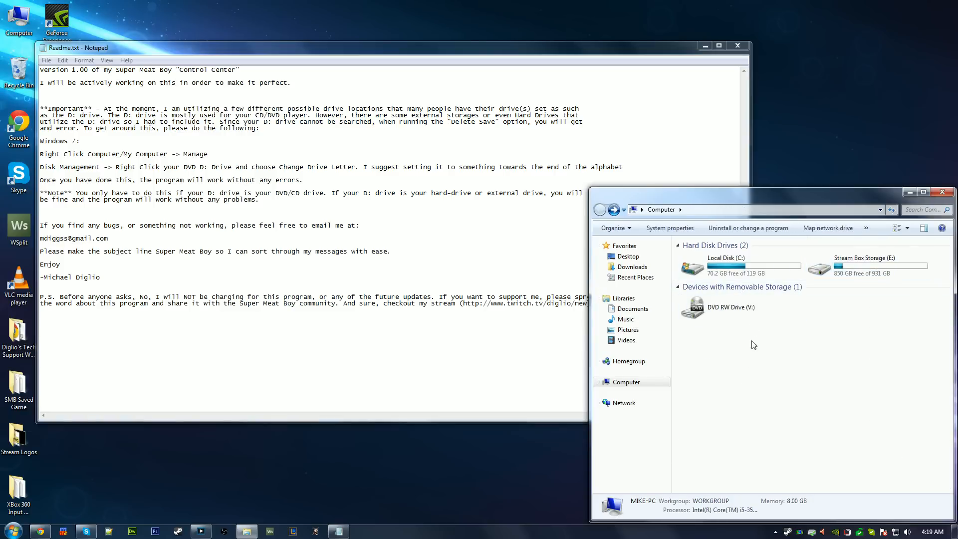
pyautogui.moveTo(719, 337)
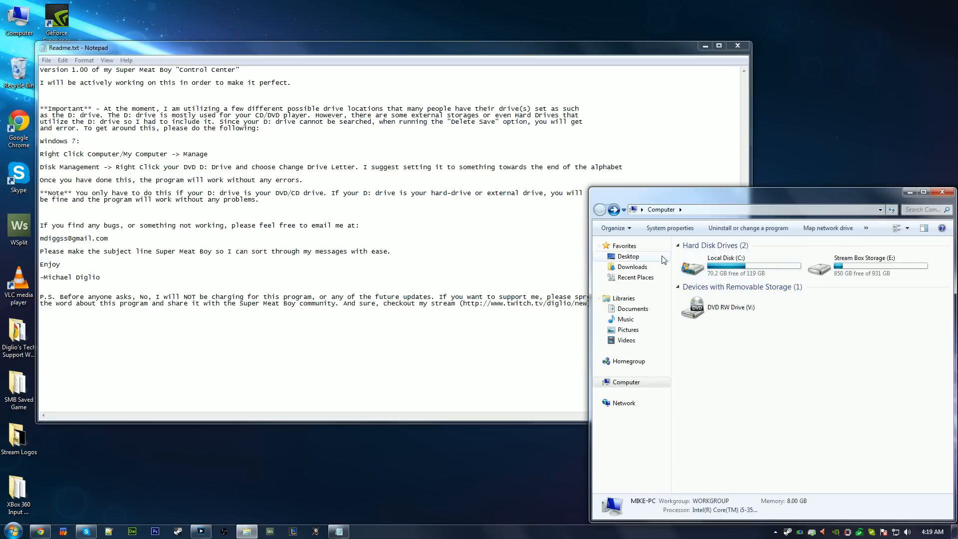
pyautogui.moveTo(866, 267)
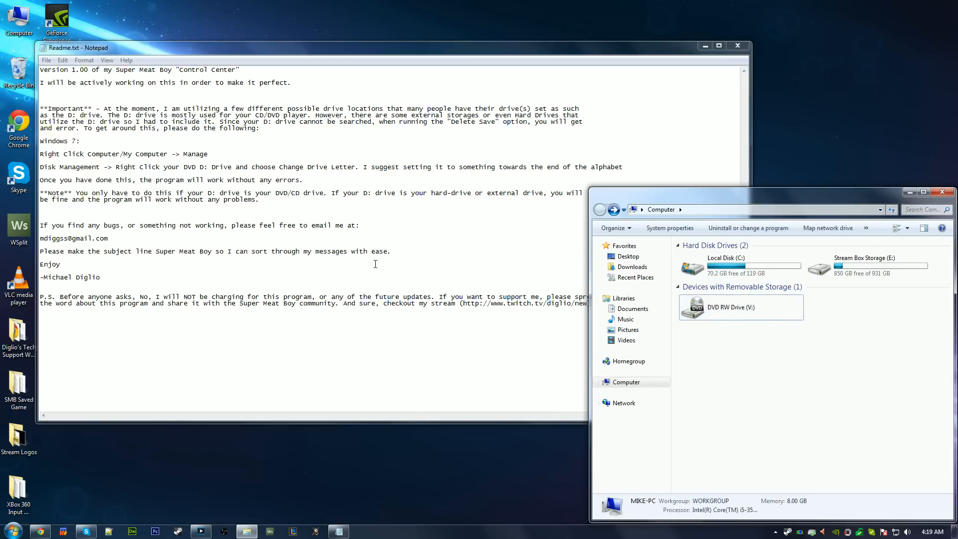
pyautogui.moveTo(274, 206)
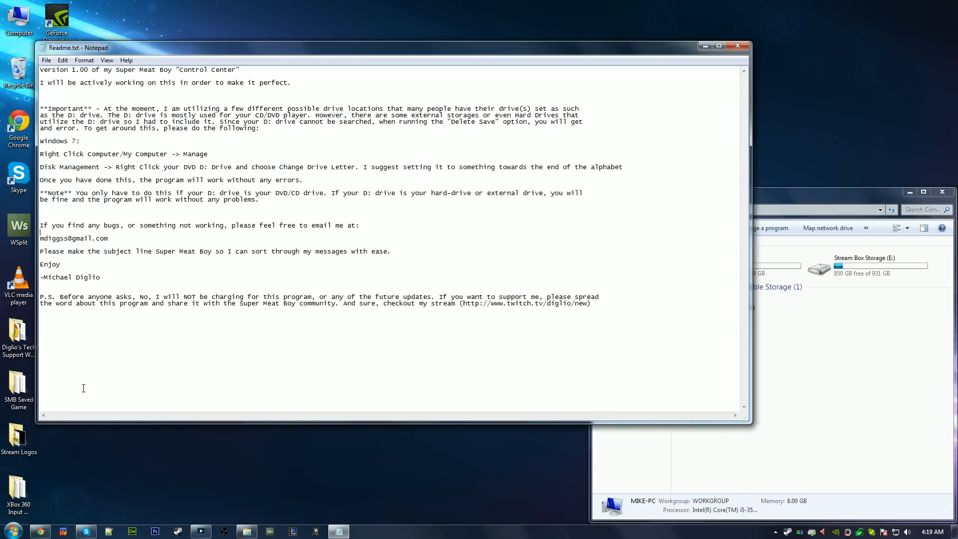
# Open Computer Management from Computer's Manage option
pyautogui.rightClick(147, 405)
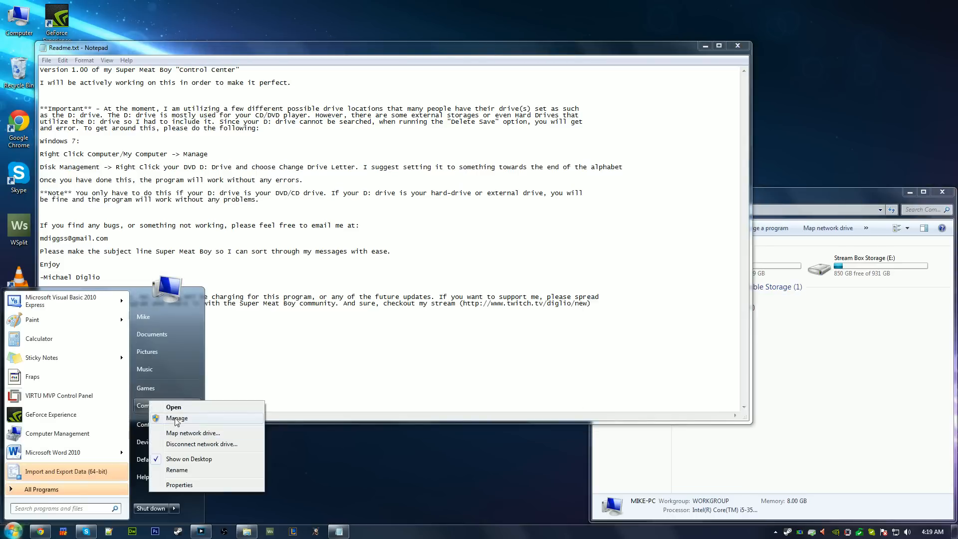
pyautogui.click(391, 316)
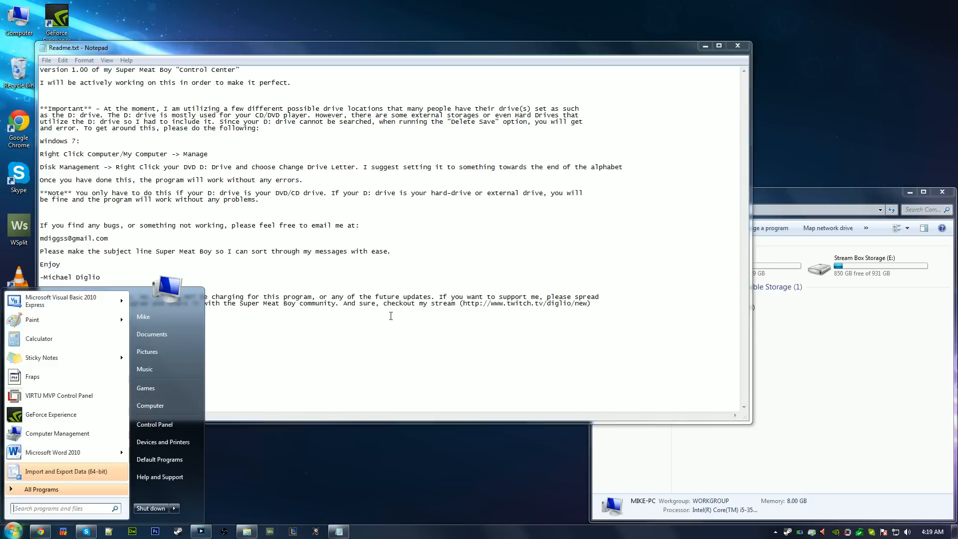
pyautogui.click(57, 433)
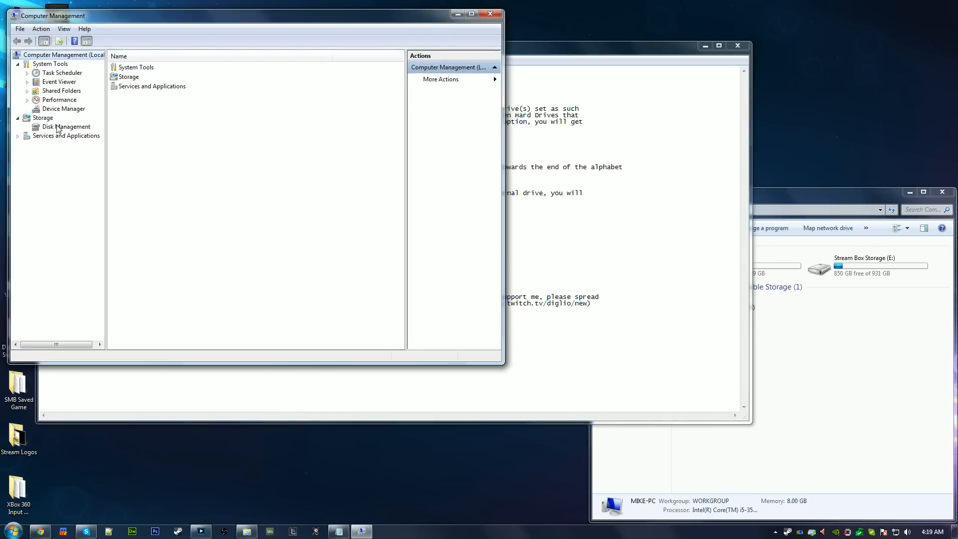
# In Disk Management, open CD-ROM 0's Change Drive Letter dialog, cancel, then close
pyautogui.click(66, 127)
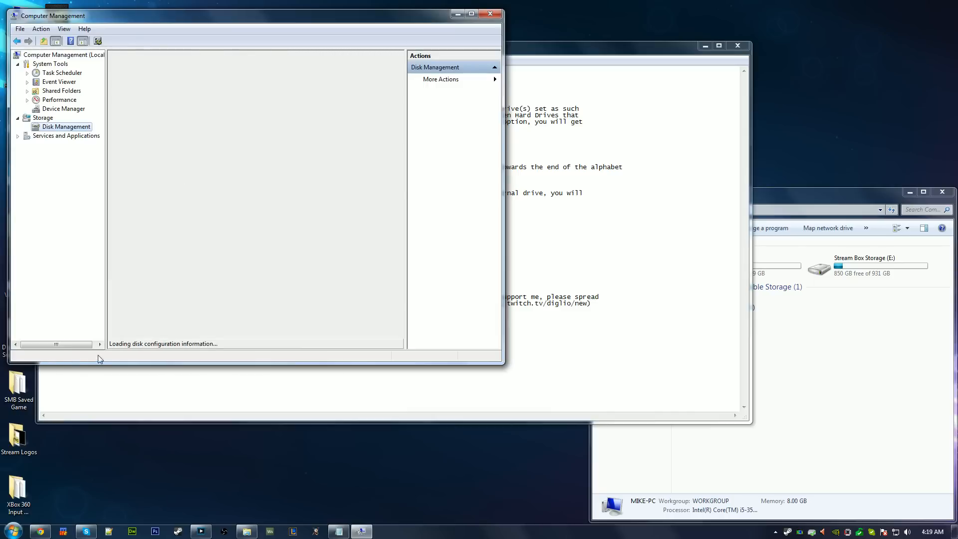
pyautogui.rightClick(133, 314)
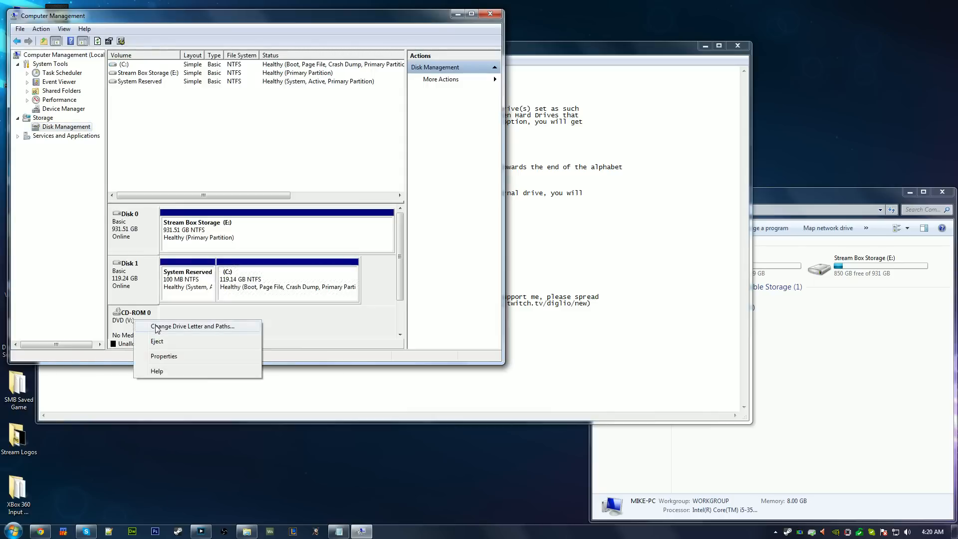
pyautogui.click(191, 325)
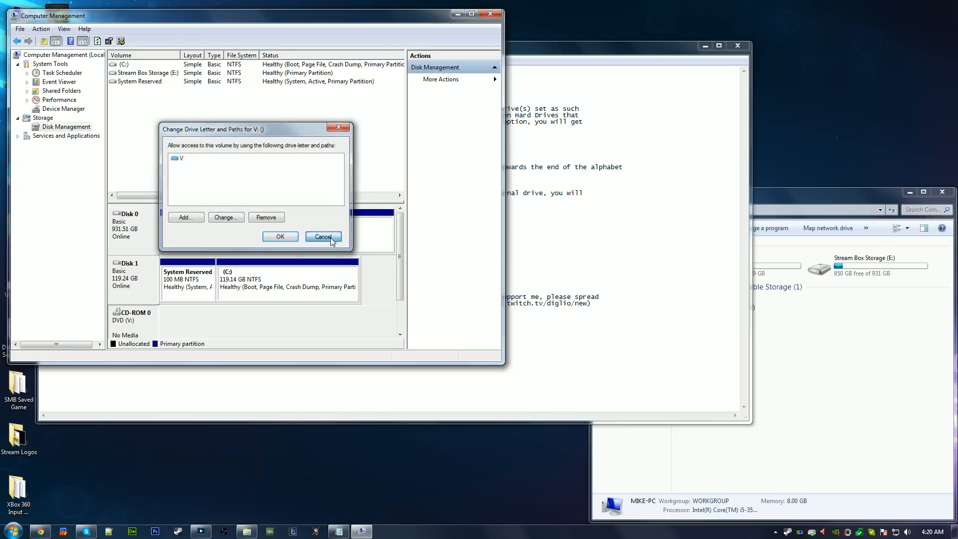
pyautogui.click(323, 236)
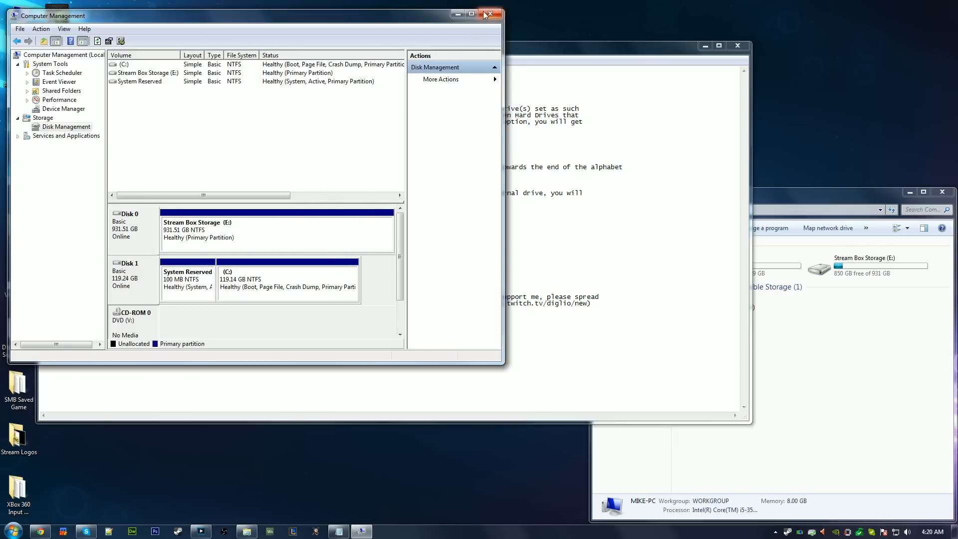
pyautogui.click(490, 13)
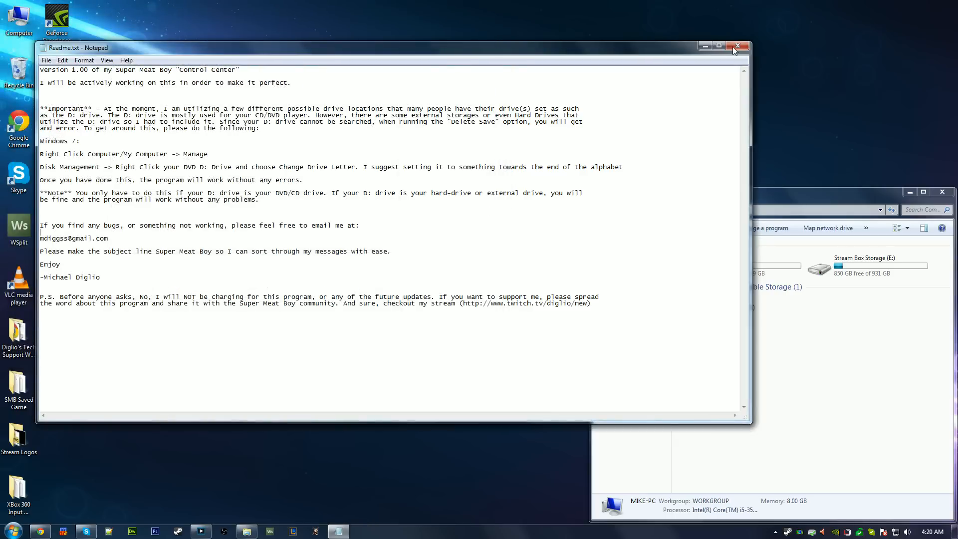
# Close the Readme.txt Notepad window and the Computer drive overview window
pyautogui.click(737, 47)
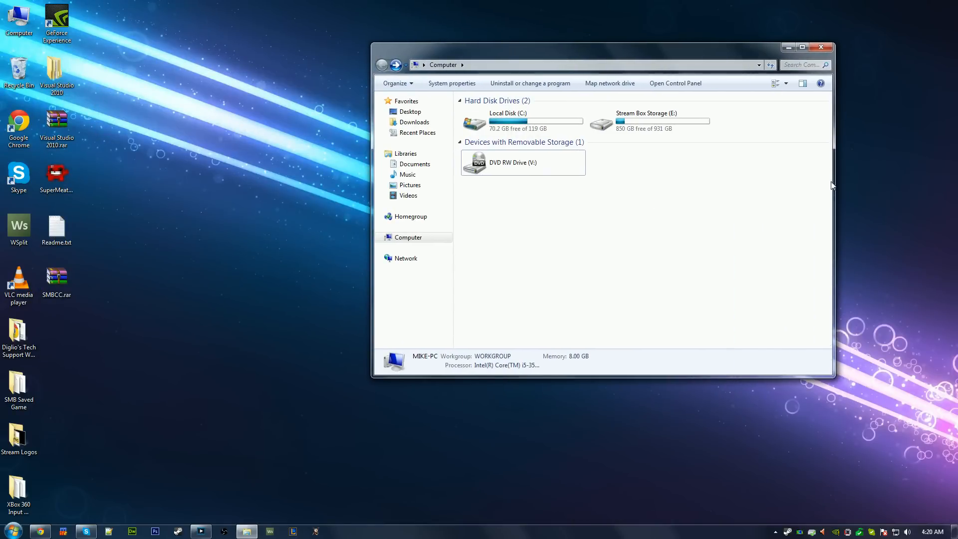
pyautogui.moveTo(523, 119)
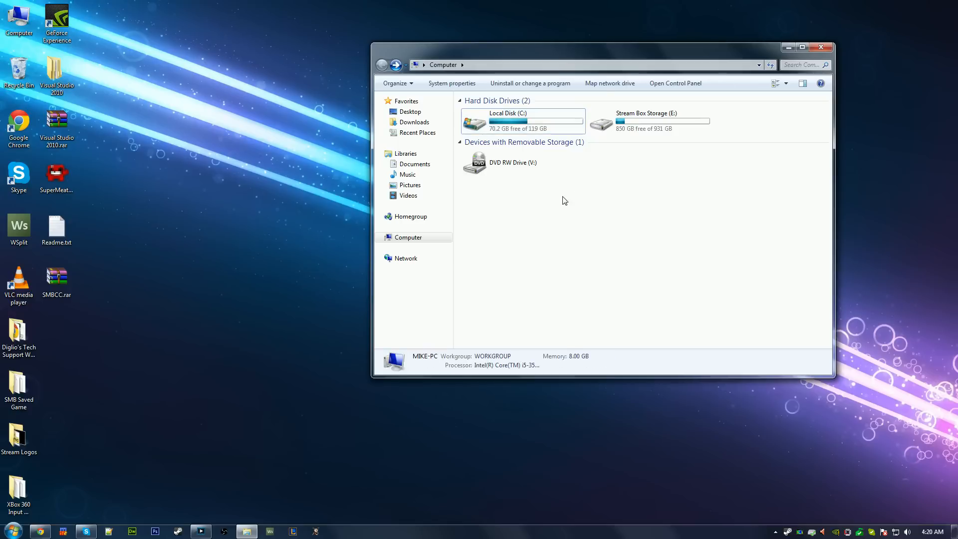
pyautogui.moveTo(821, 47)
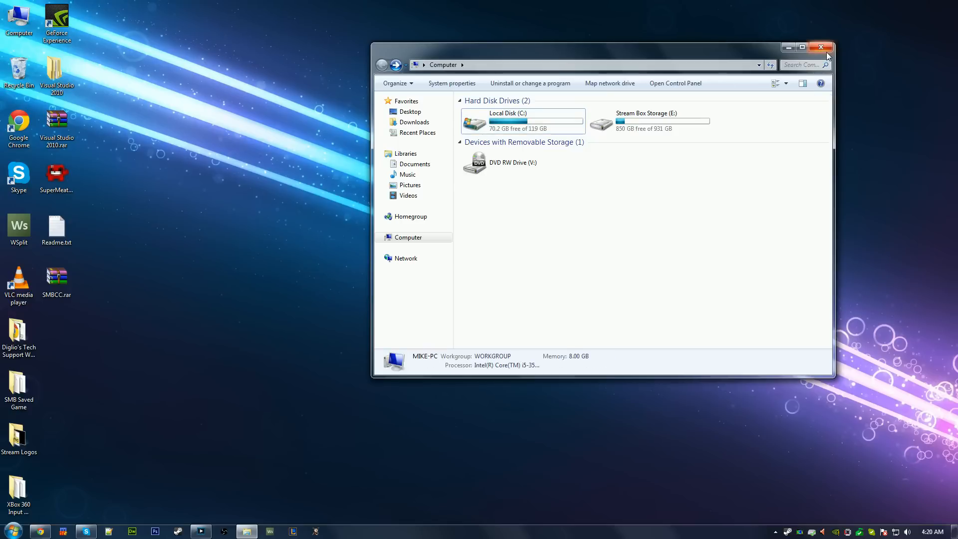
pyautogui.moveTo(787, 44)
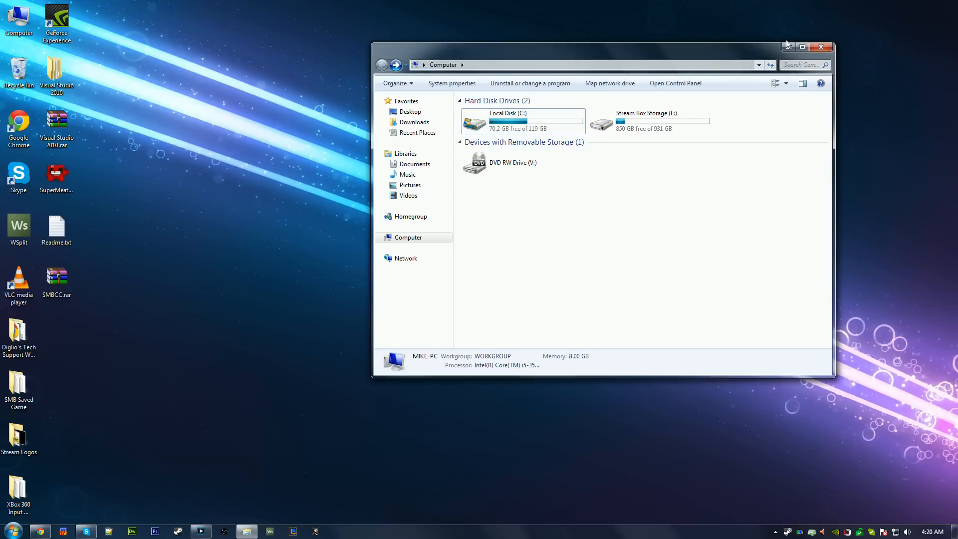
pyautogui.moveTo(820, 48)
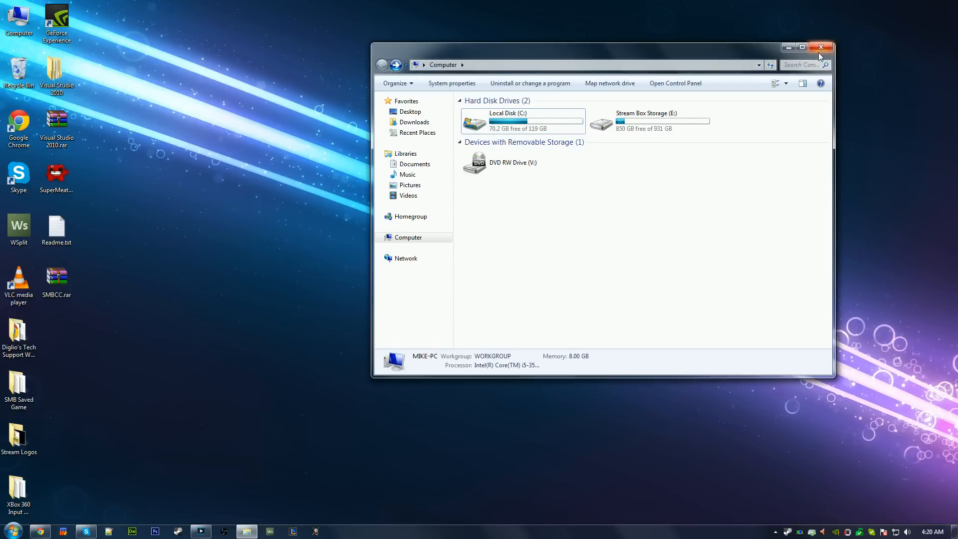
pyautogui.moveTo(820, 44)
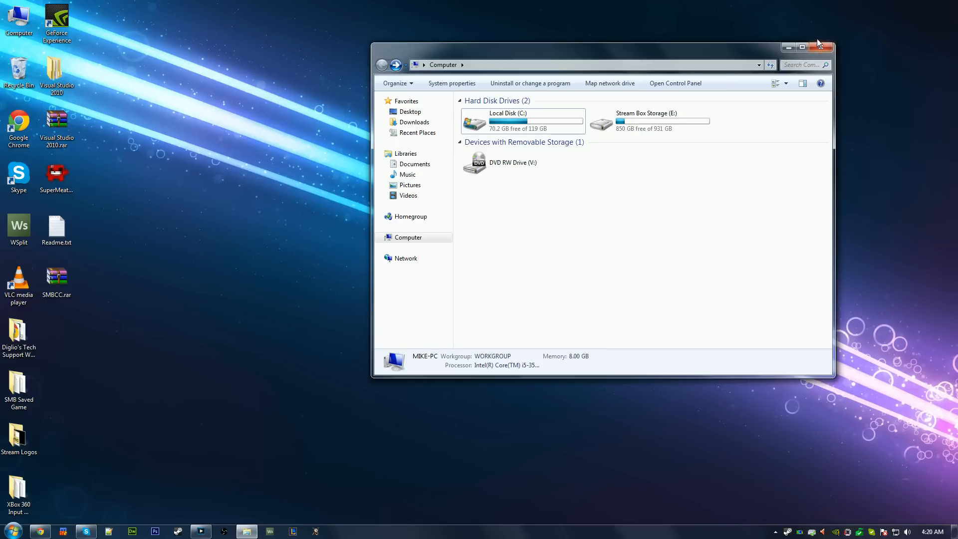
pyautogui.click(820, 47)
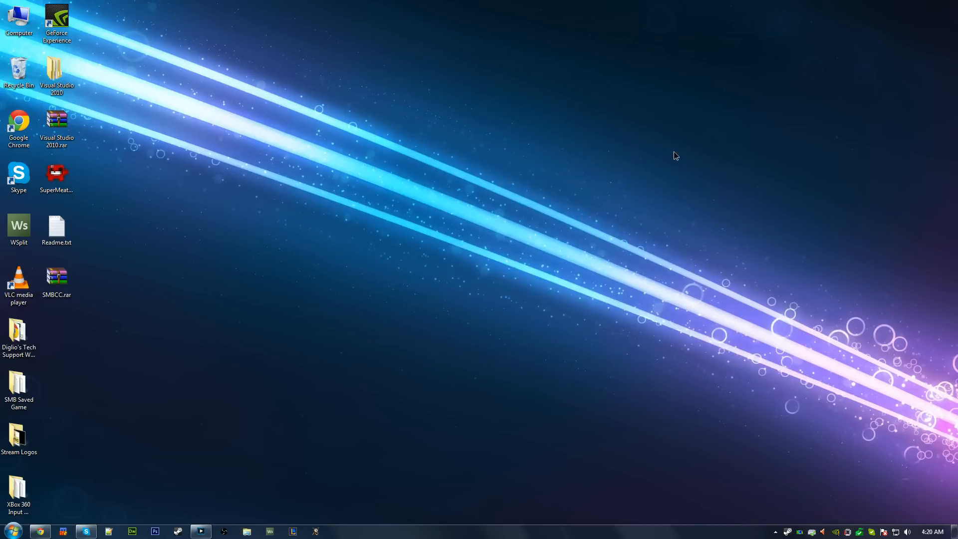
pyautogui.moveTo(210, 417)
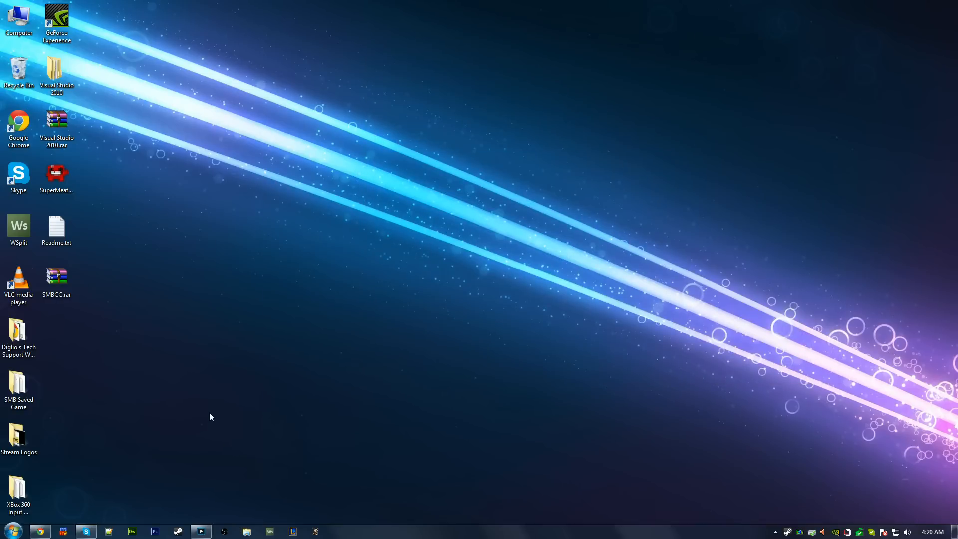
pyautogui.moveTo(201, 530)
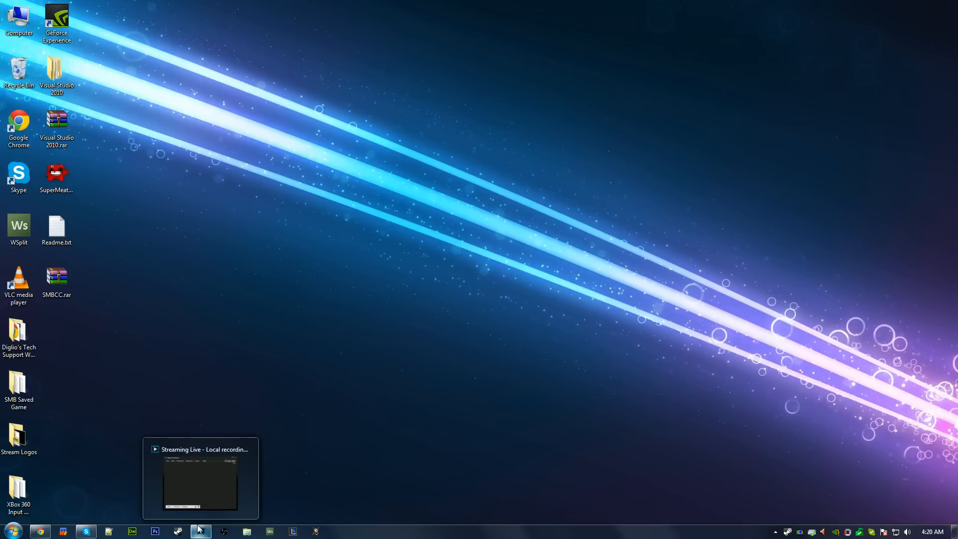
pyautogui.moveTo(362, 443)
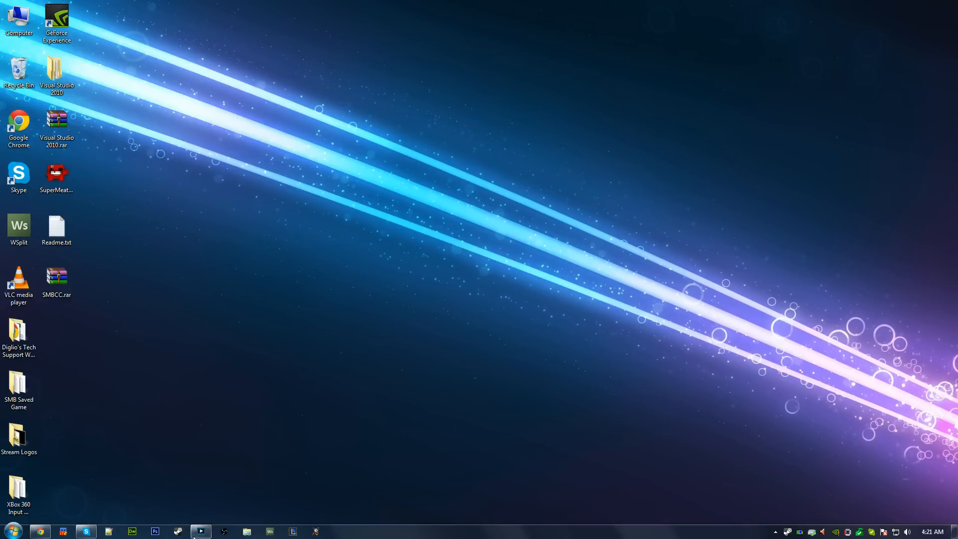
# Restore the XSplit Broadcaster window from the taskbar to show the live Desktop scene
pyautogui.click(200, 531)
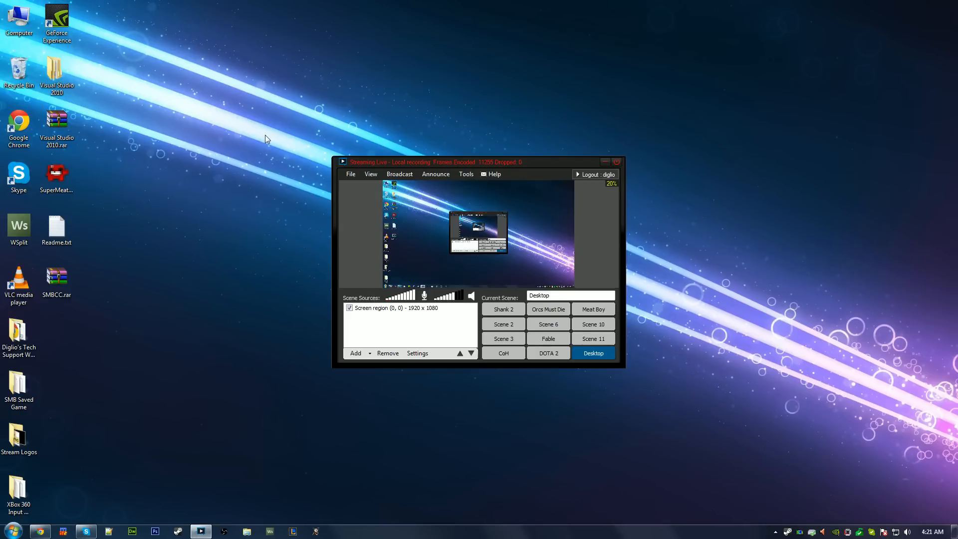